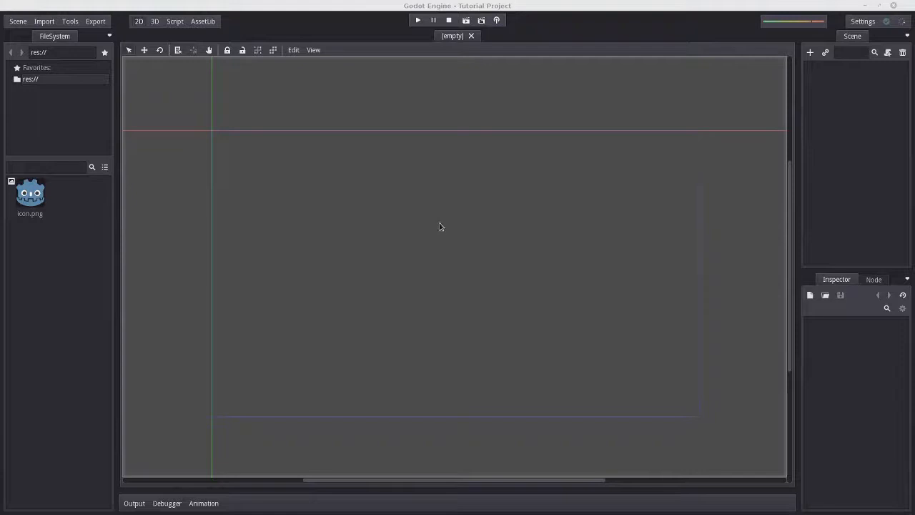
mouse_move(431, 398)
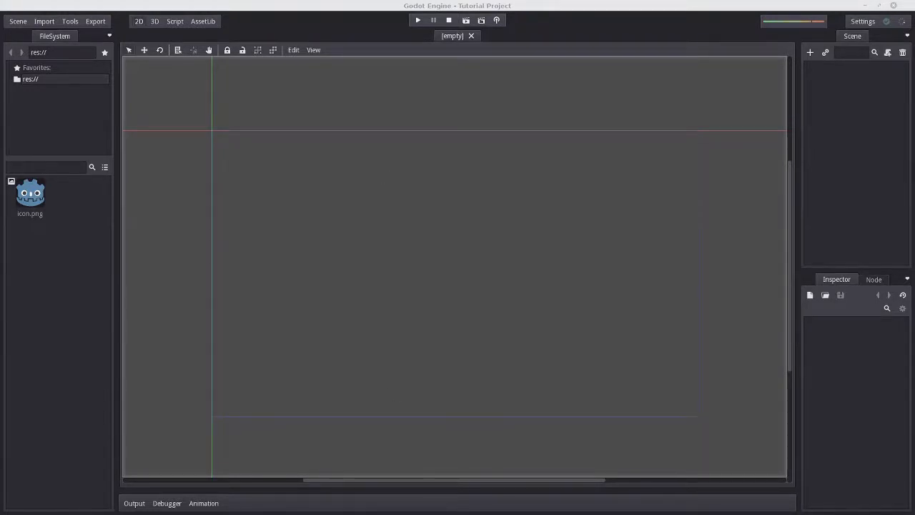
mouse_move(523, 284)
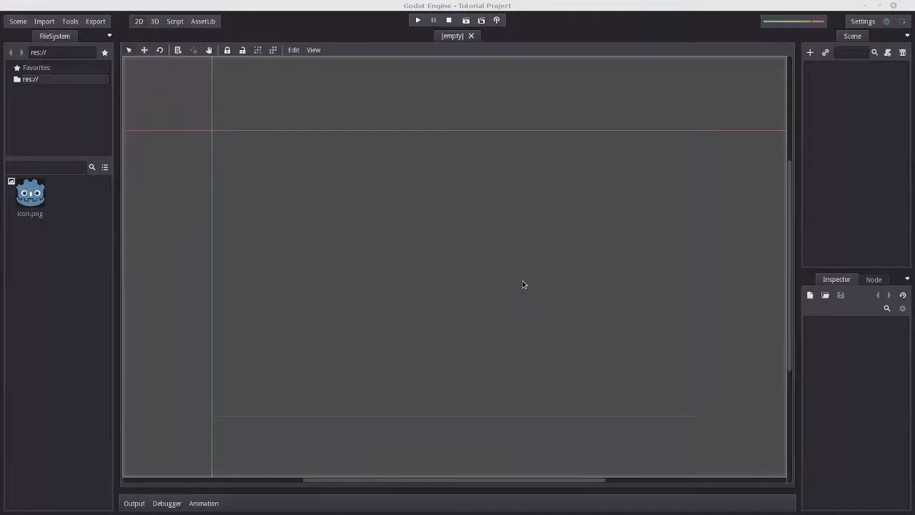
mouse_move(486, 273)
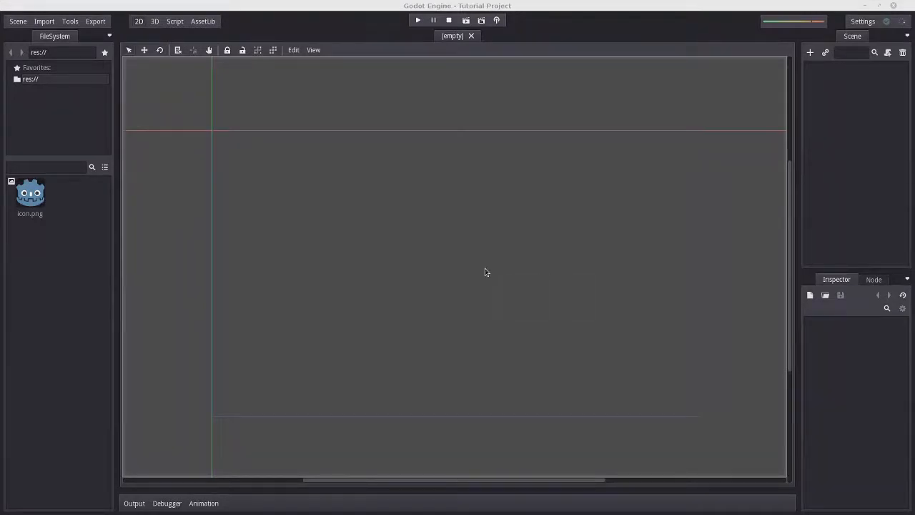
mouse_move(27, 296)
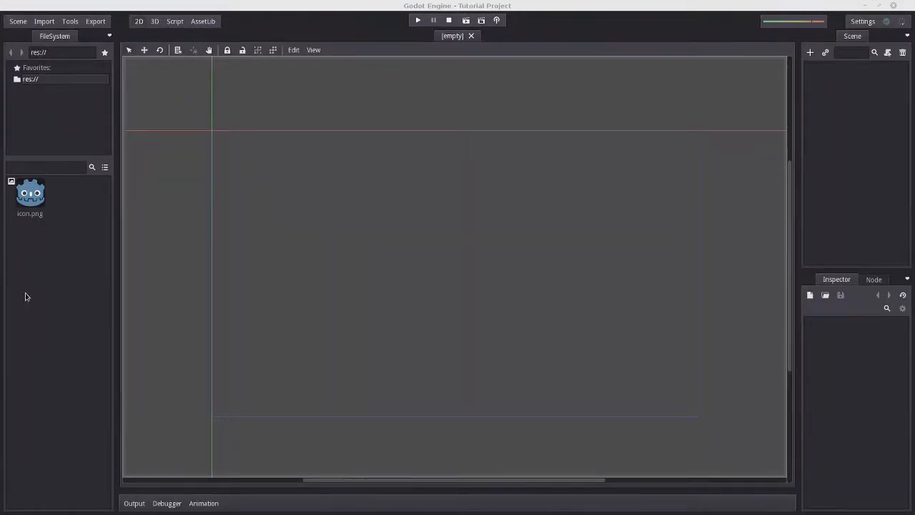
mouse_move(809, 185)
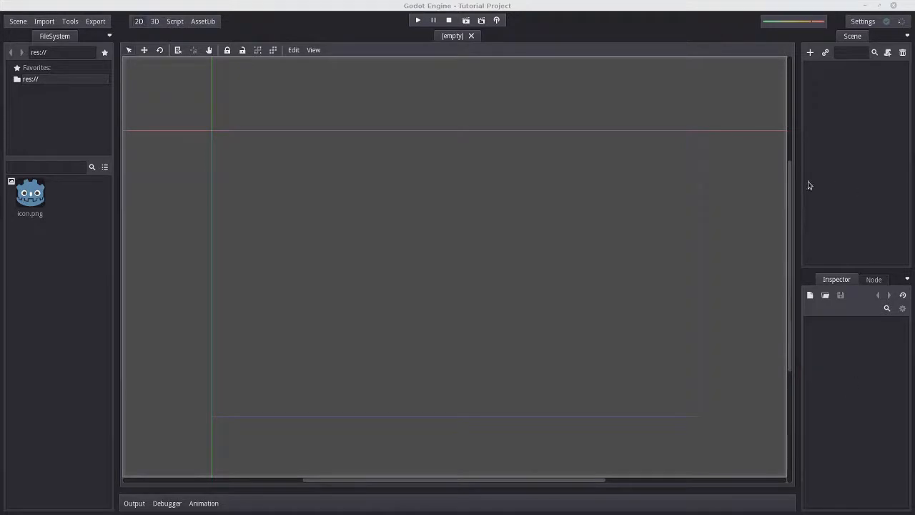
mouse_move(387, 319)
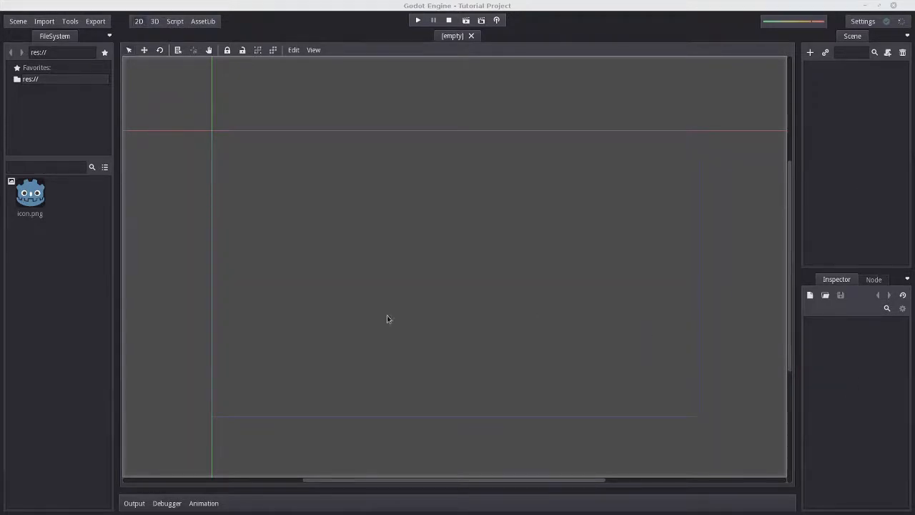
mouse_move(469, 417)
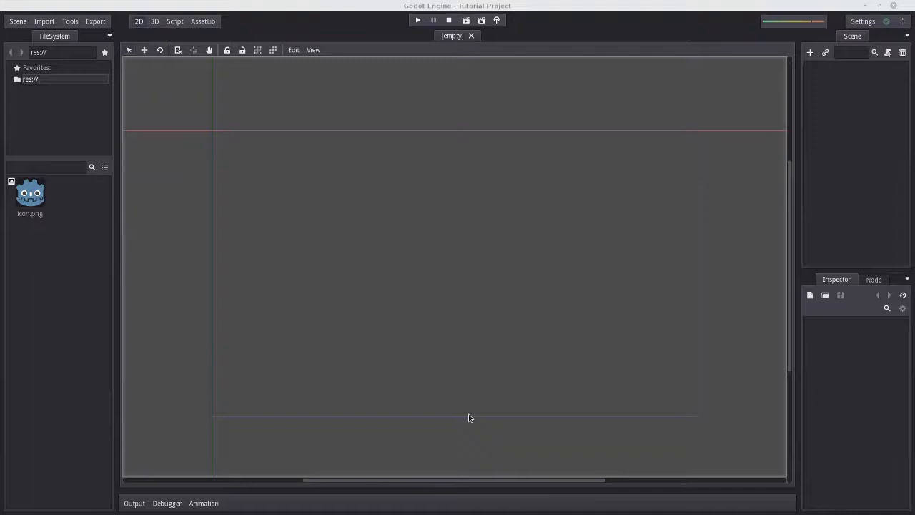
mouse_move(393, 379)
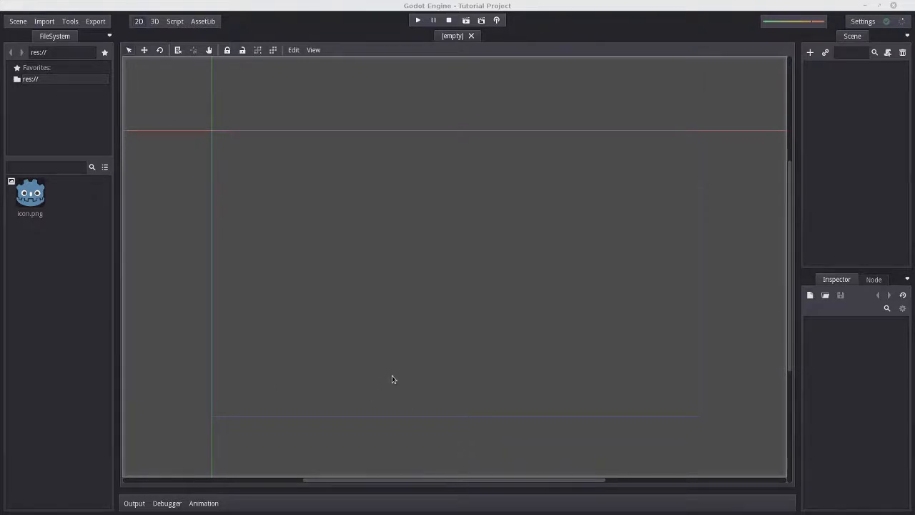
mouse_move(409, 276)
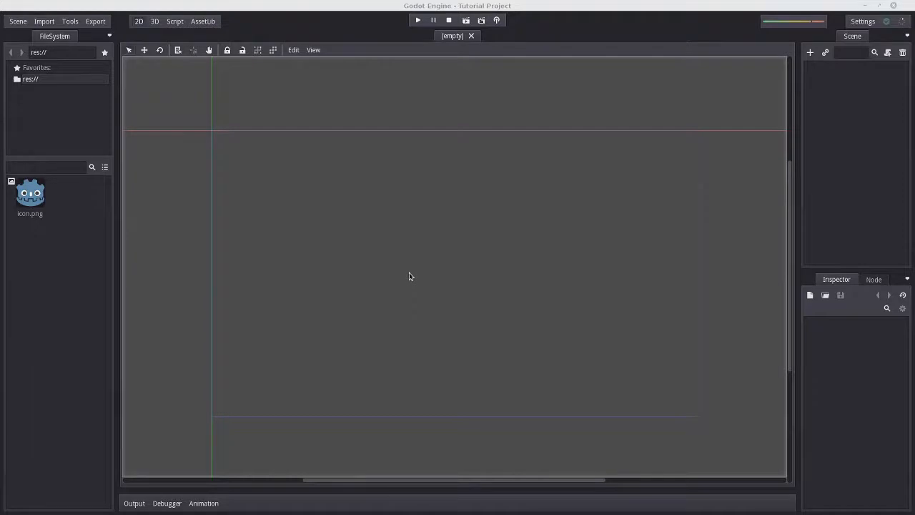
mouse_move(404, 288)
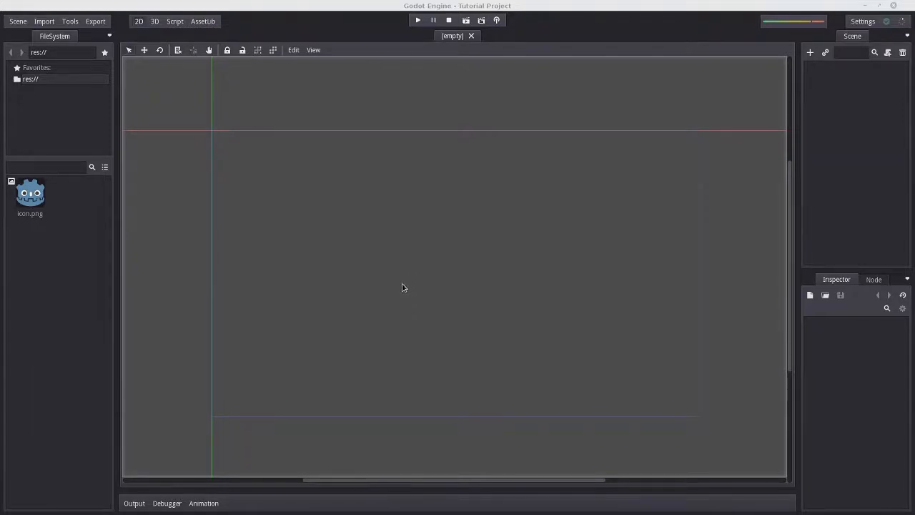
mouse_move(403, 296)
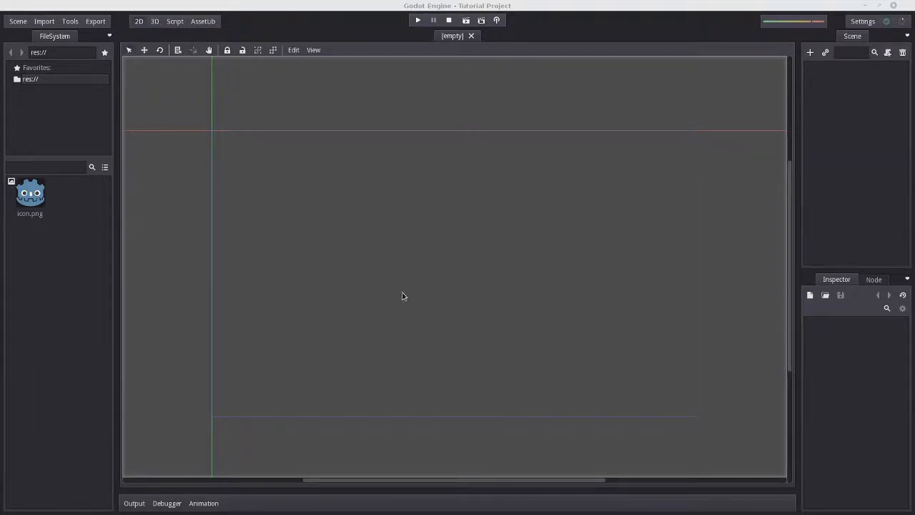
mouse_move(421, 303)
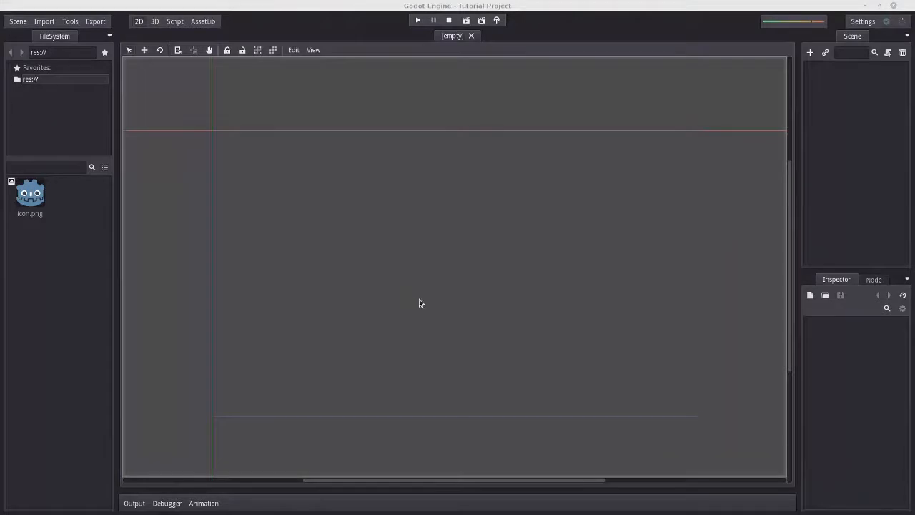
mouse_move(318, 289)
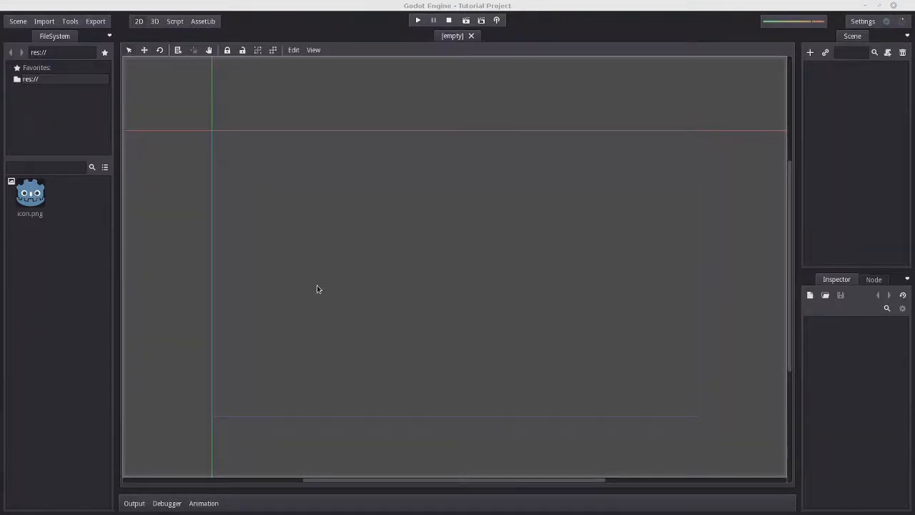
mouse_move(322, 290)
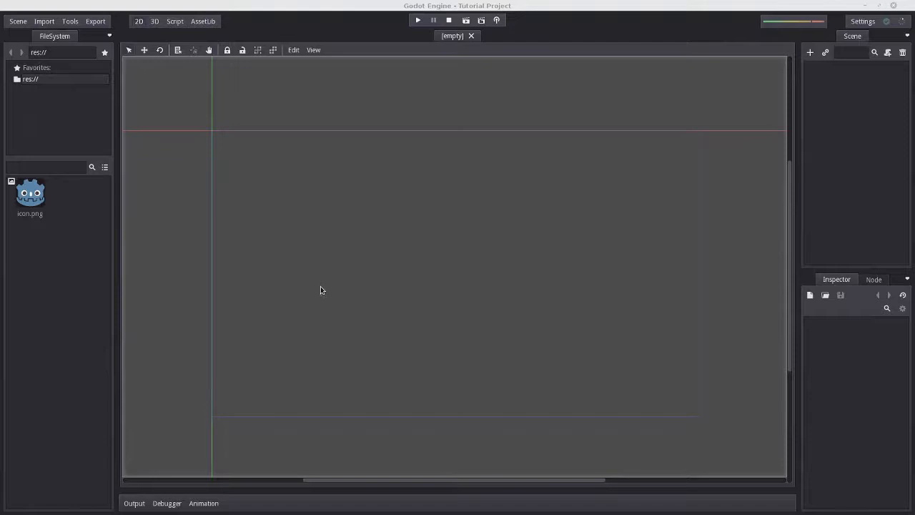
mouse_move(326, 295)
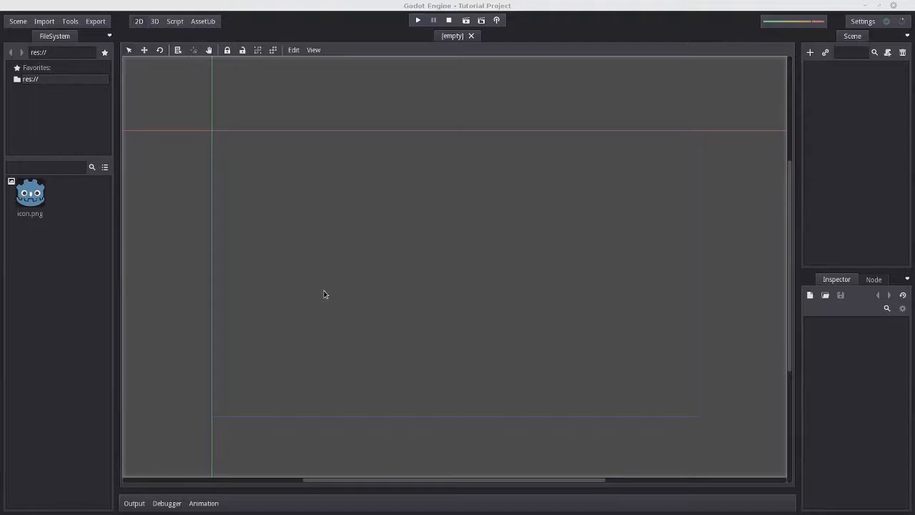
mouse_move(321, 297)
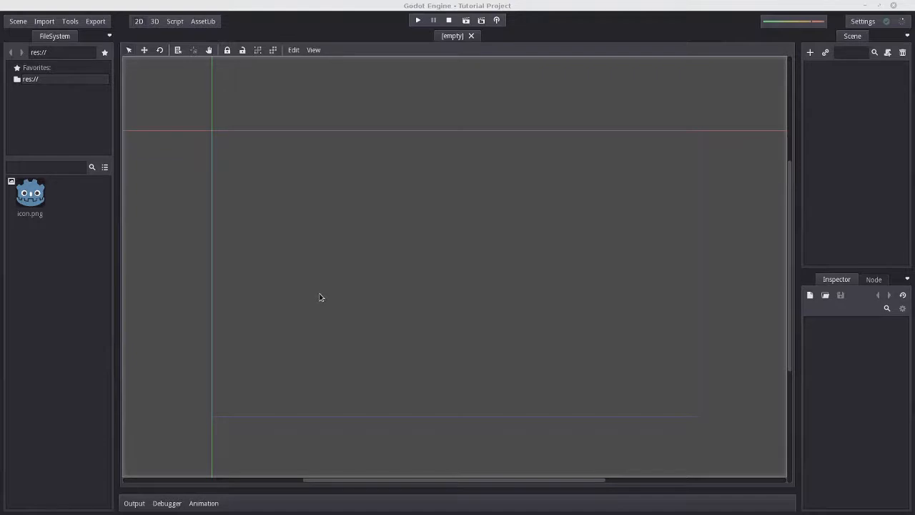
mouse_move(304, 305)
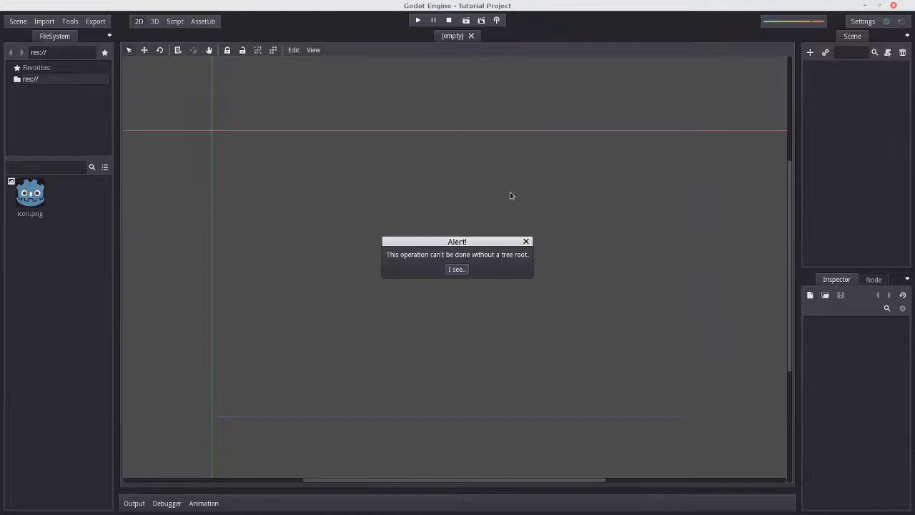
mouse_move(464, 303)
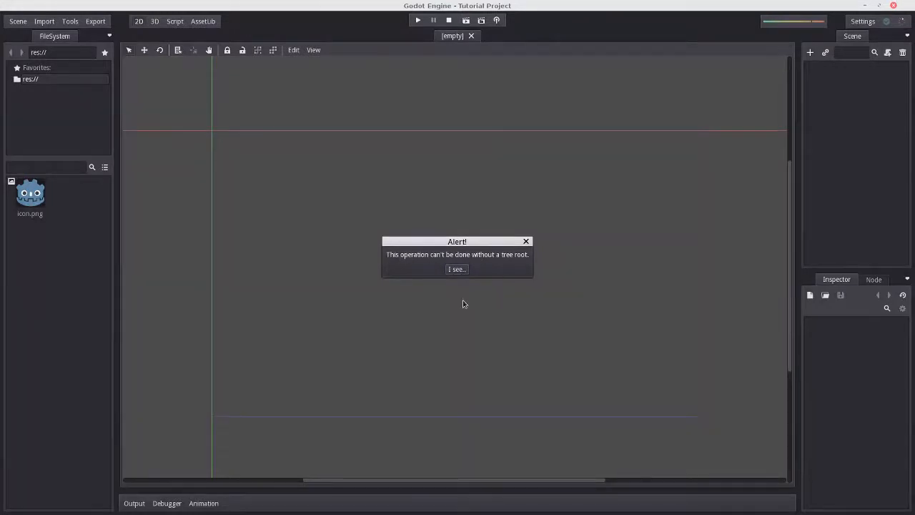
- Dismiss the missing-root warning, open Create New Node, and briefly expand then collapse Node2D
left_click(456, 269)
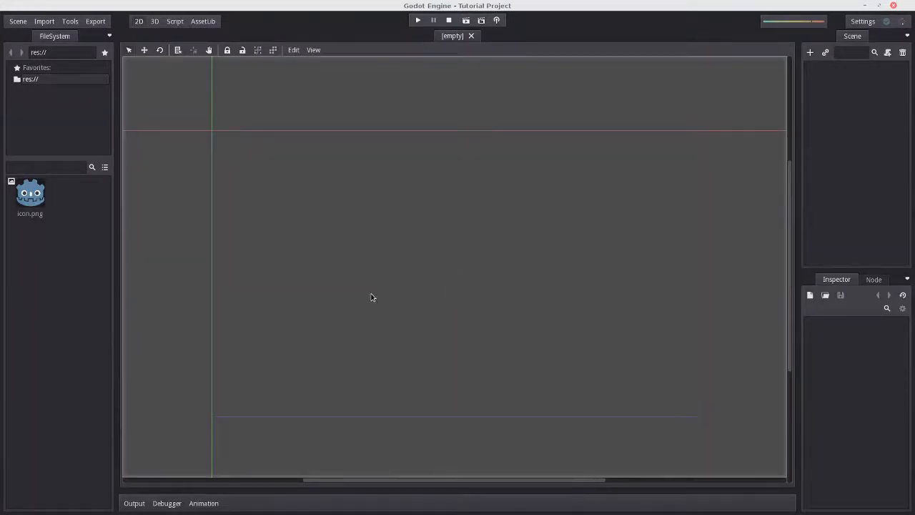
mouse_move(289, 335)
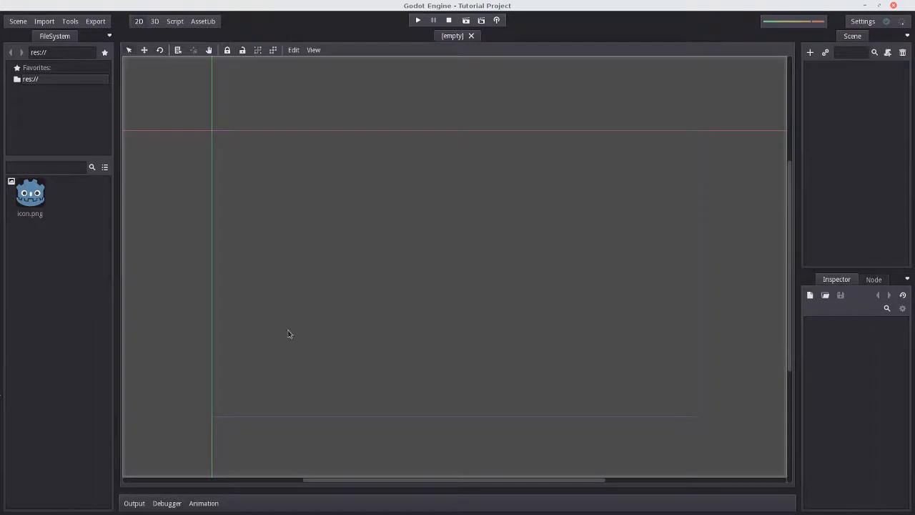
mouse_move(508, 253)
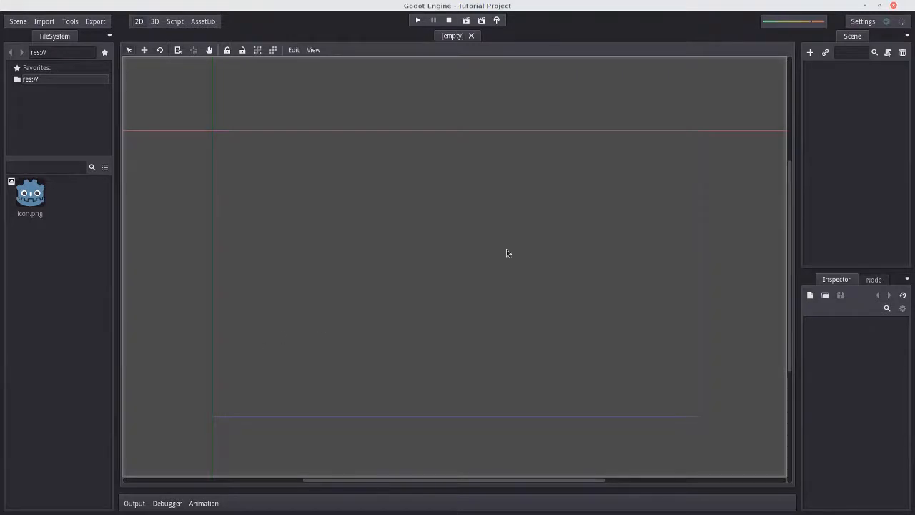
mouse_move(810, 53)
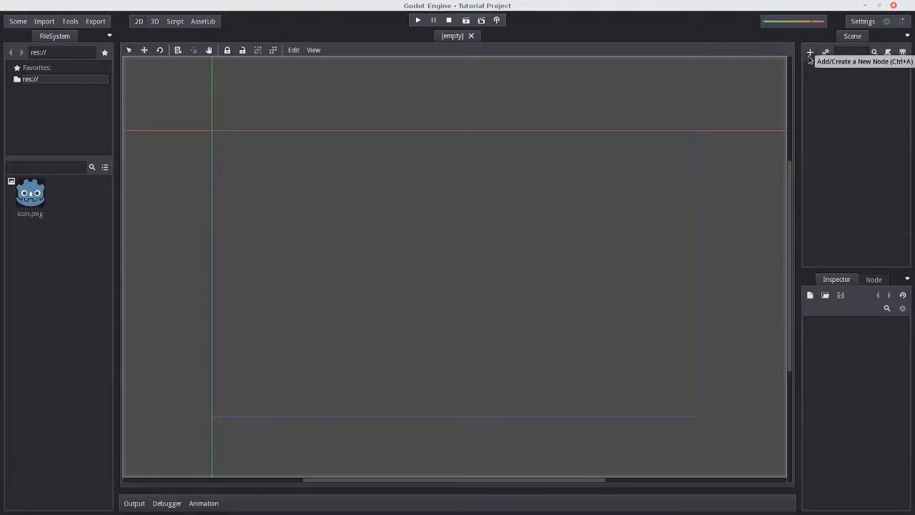
left_click(810, 53)
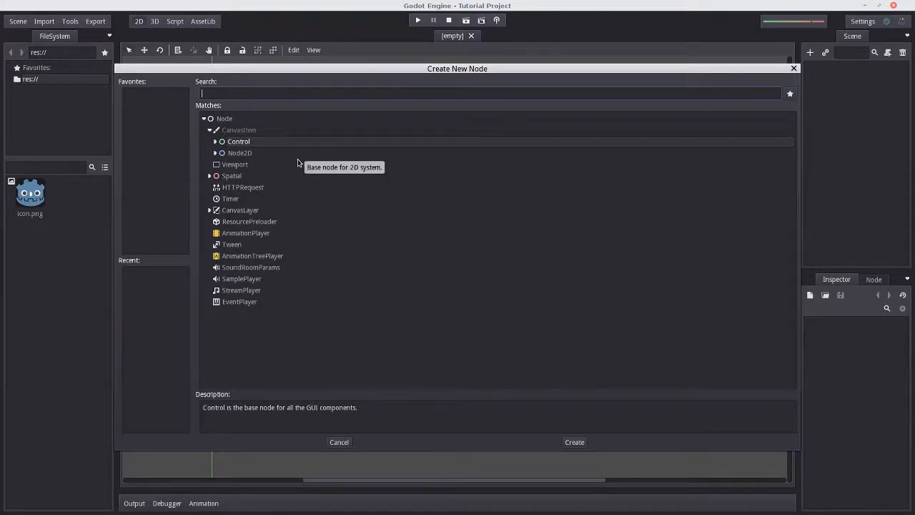
mouse_move(255, 231)
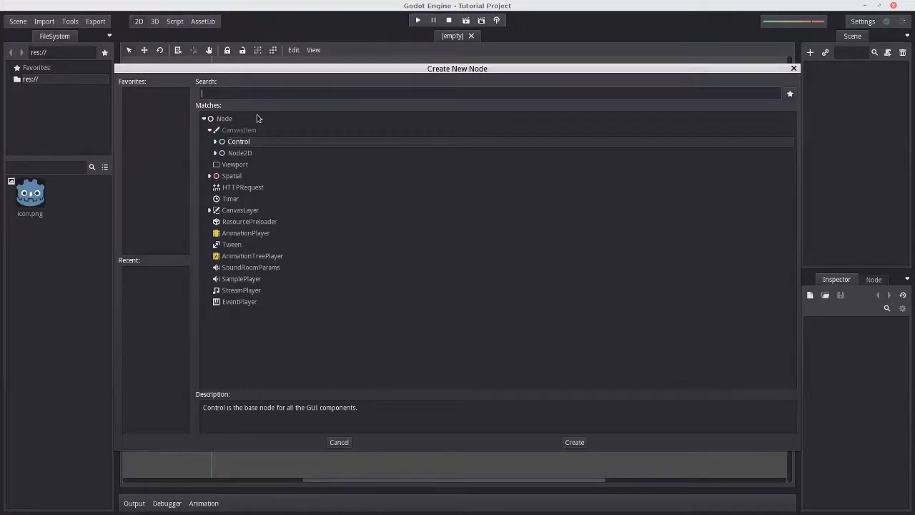
mouse_move(221, 166)
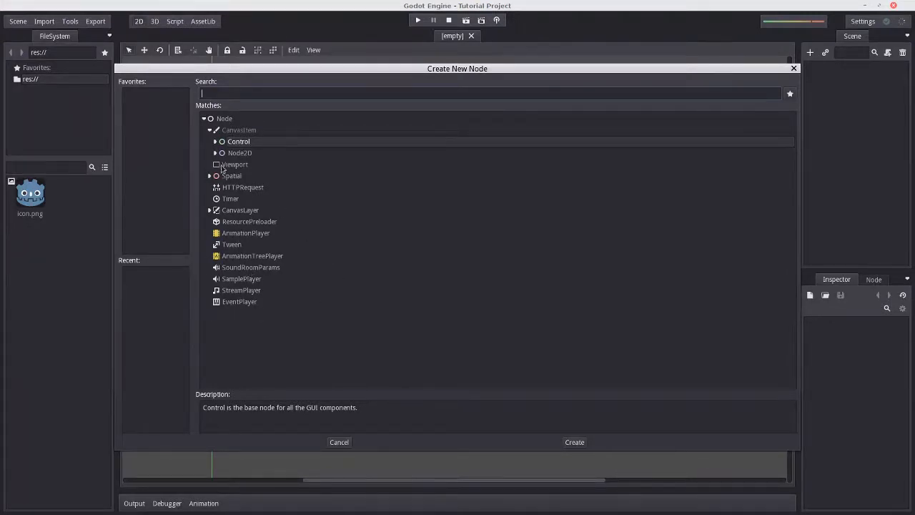
left_click(215, 153)
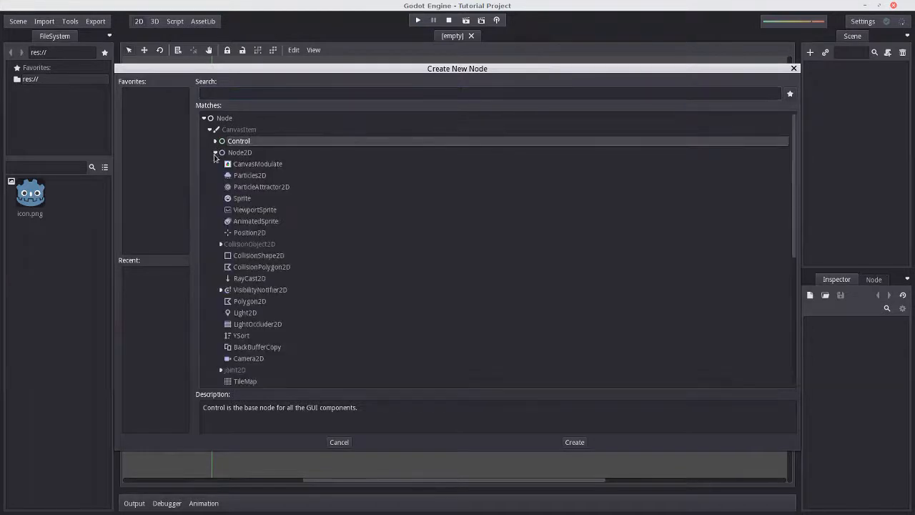
left_click(221, 244)
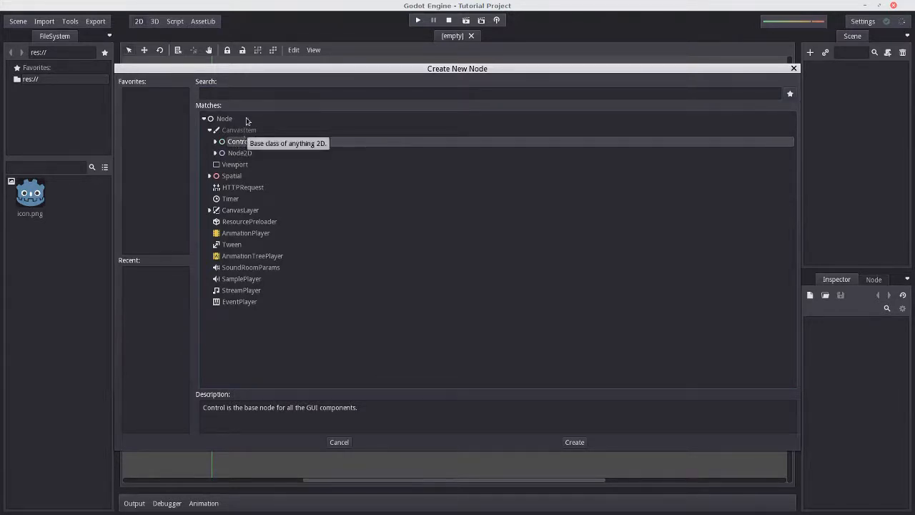
mouse_move(240, 153)
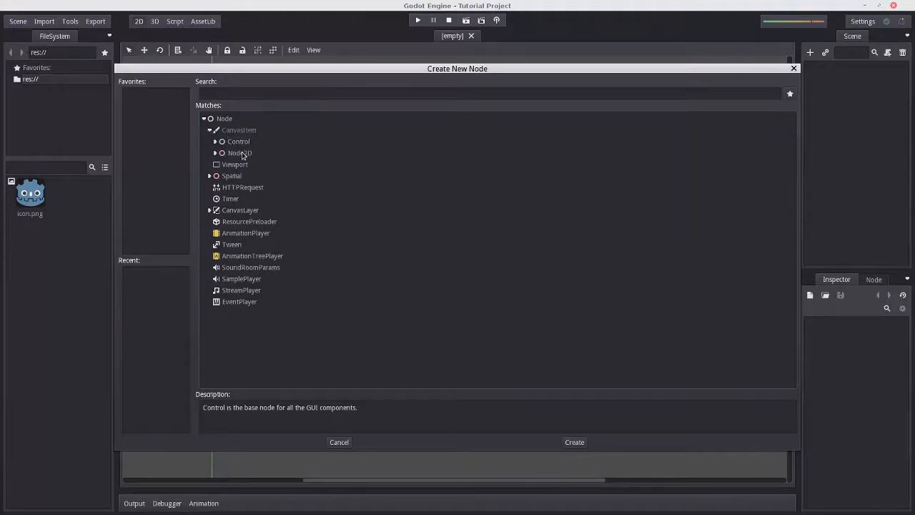
mouse_move(254, 167)
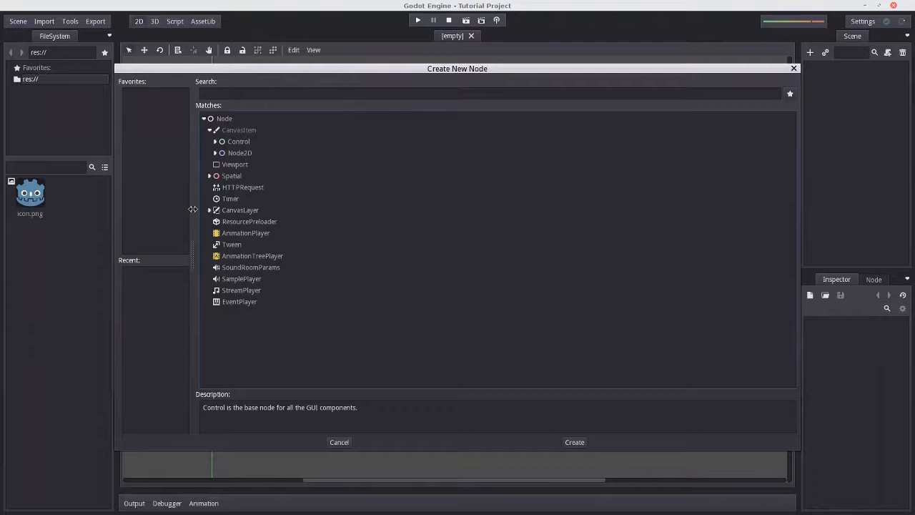
- Read the Control, Label and Popup descriptions, then fold the Control group
left_click(216, 141)
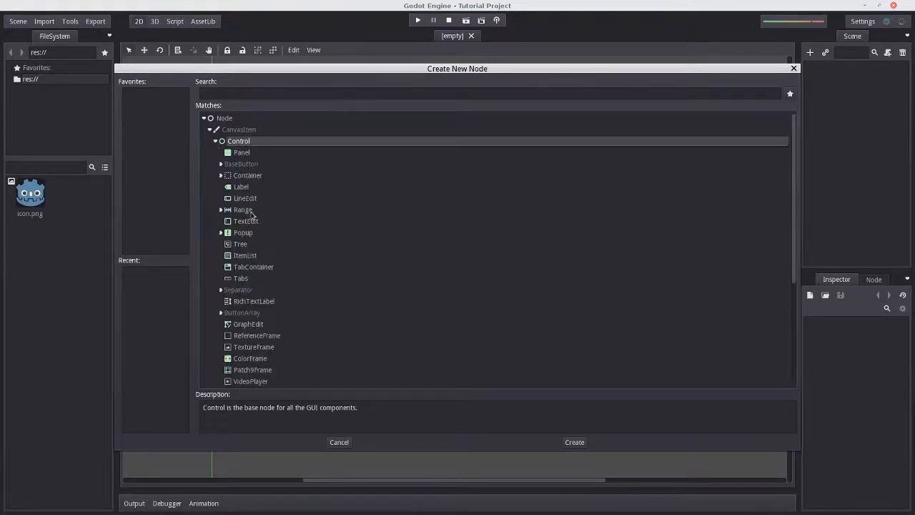
left_click(241, 186)
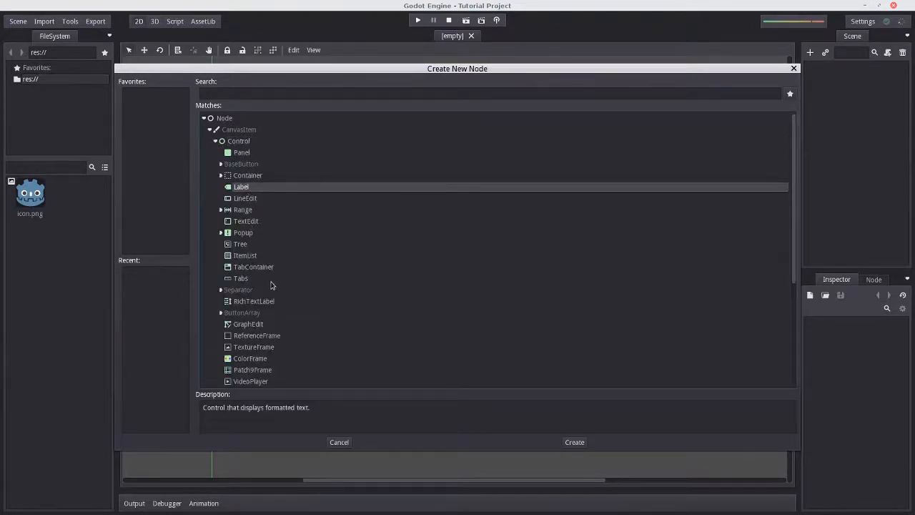
left_click(243, 232)
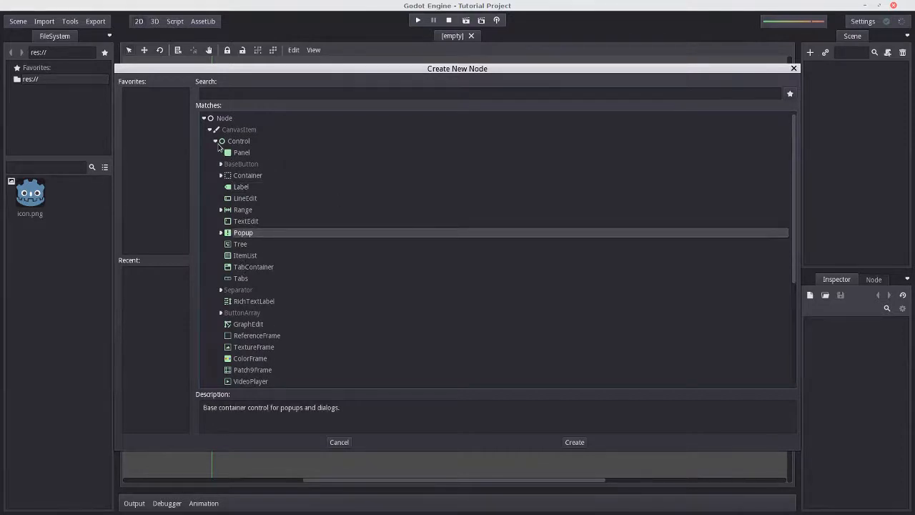
left_click(215, 140)
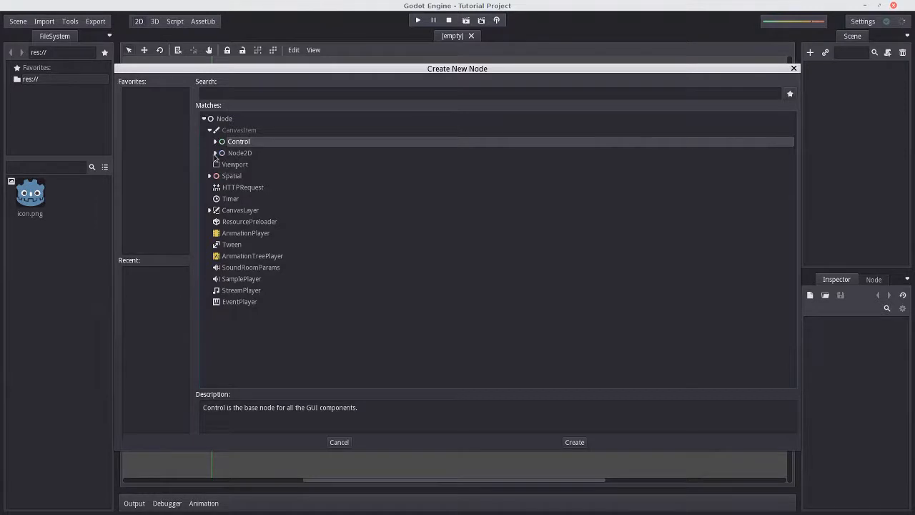
- Browse Node2D subtypes Particles2D, CanvasModulate, Light2D and Node2D, then collapse the group
left_click(215, 152)
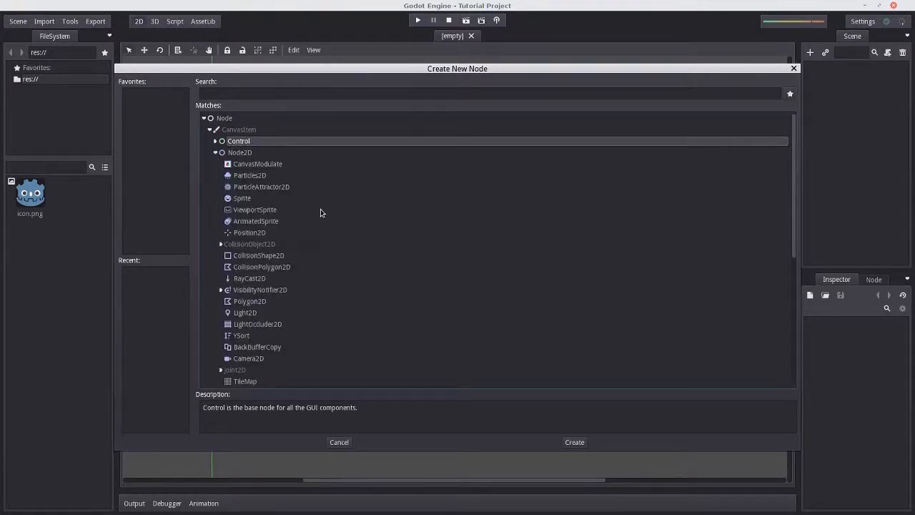
mouse_move(252, 278)
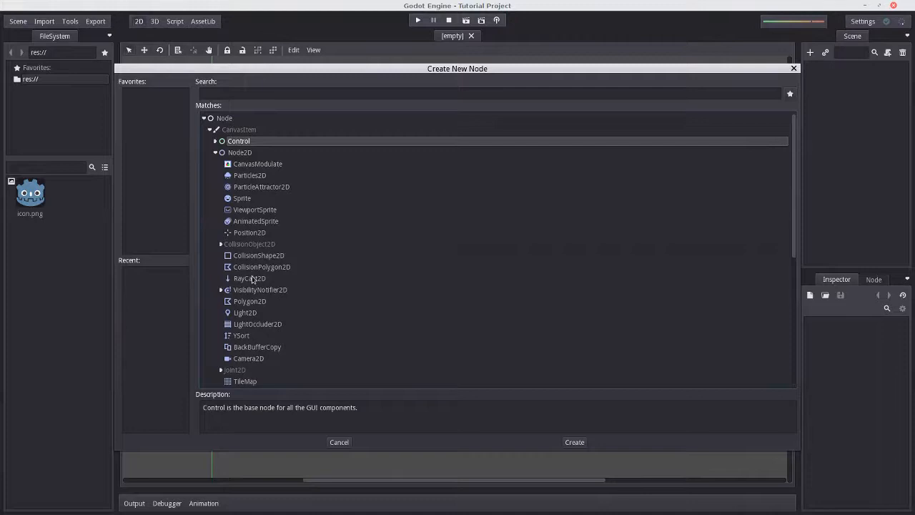
left_click(250, 175)
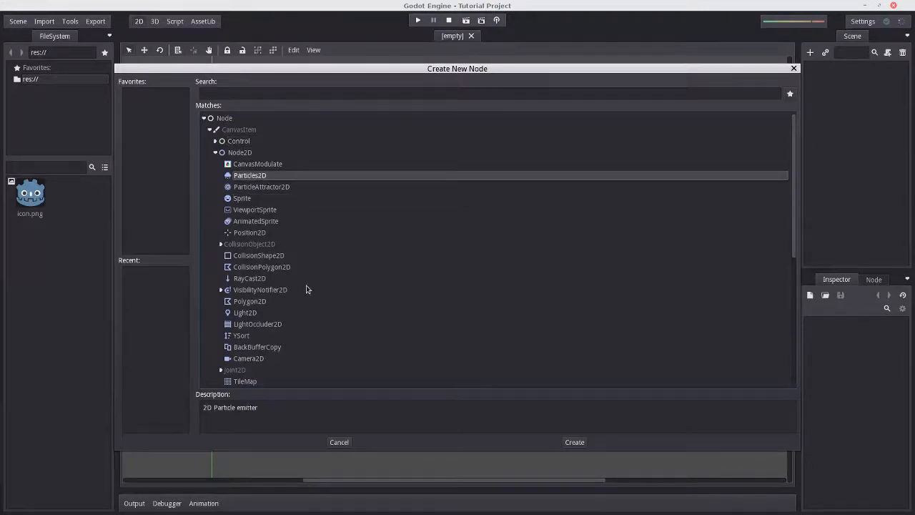
left_click(258, 164)
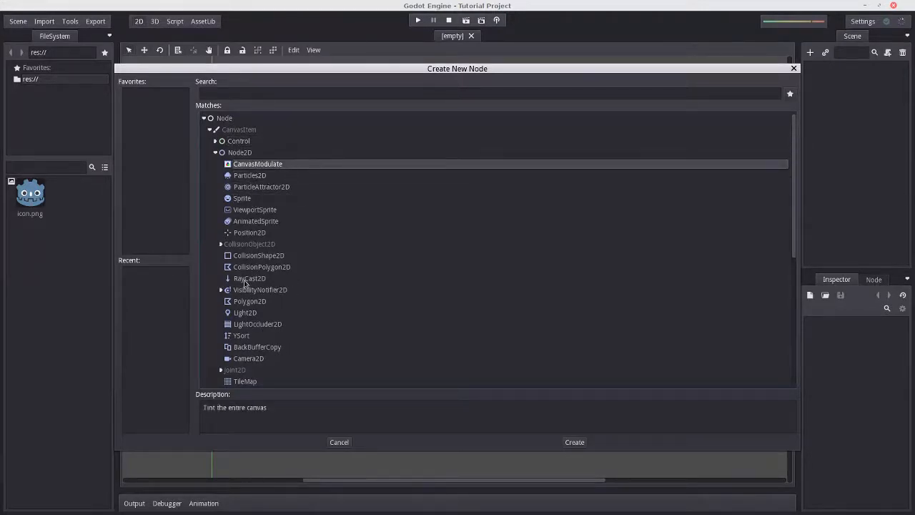
left_click(245, 313)
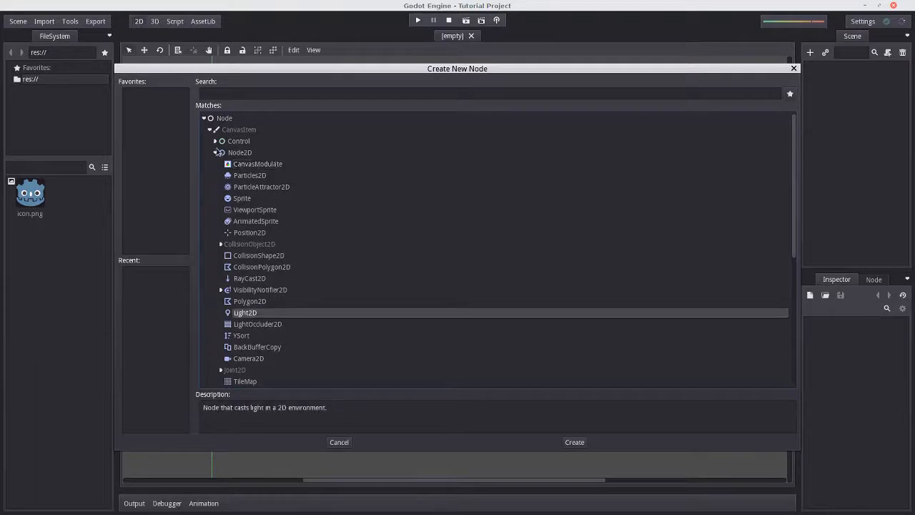
left_click(240, 152)
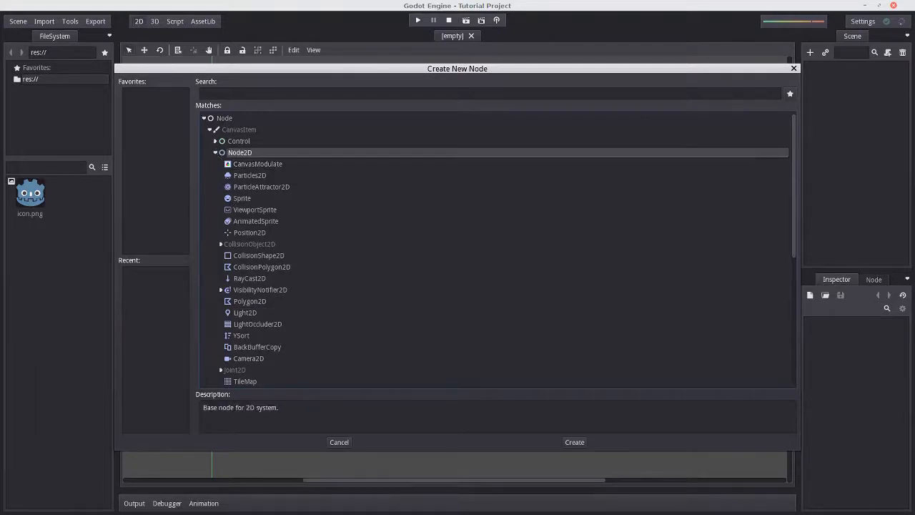
left_click(215, 153)
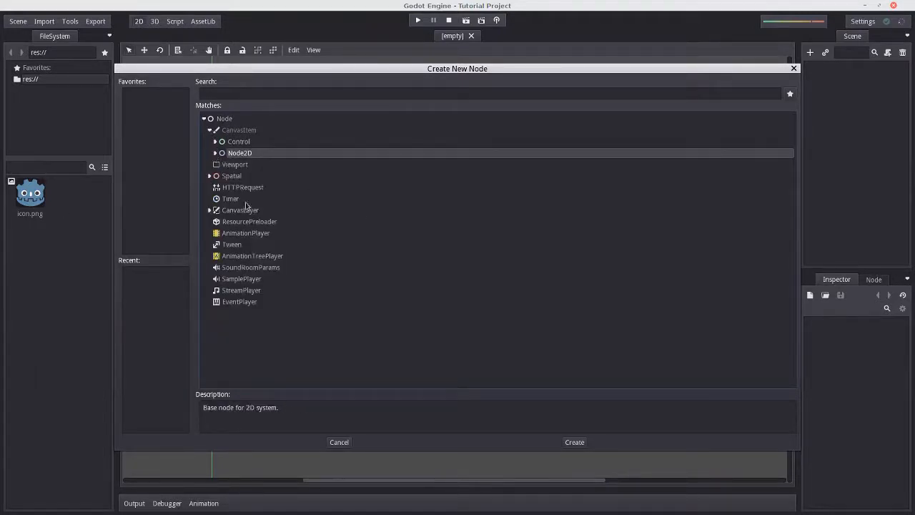
- Check SamplePlayer and ResourcePreloader, then create a plain Node as the scene root
left_click(241, 278)
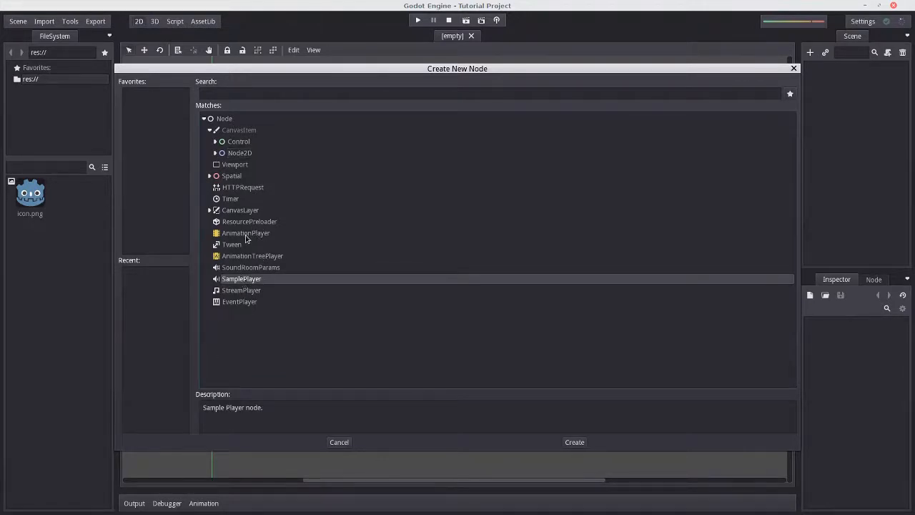
left_click(248, 220)
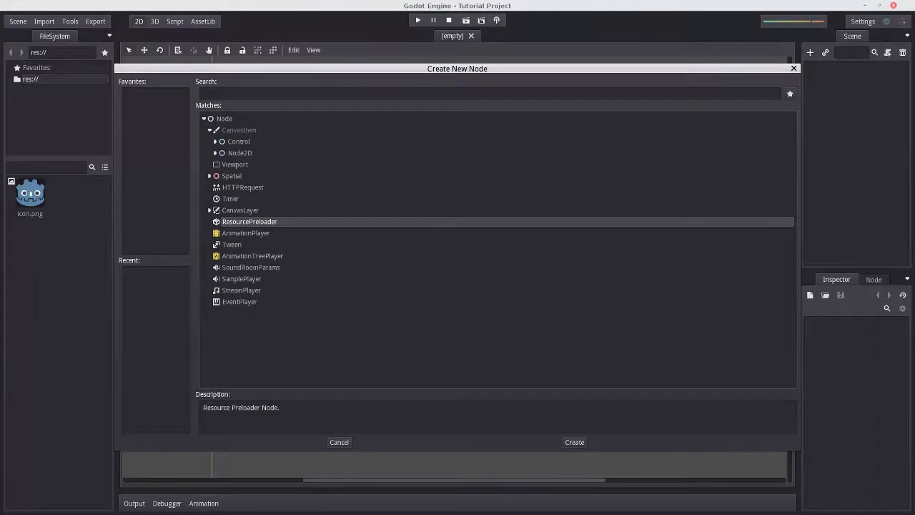
mouse_move(247, 133)
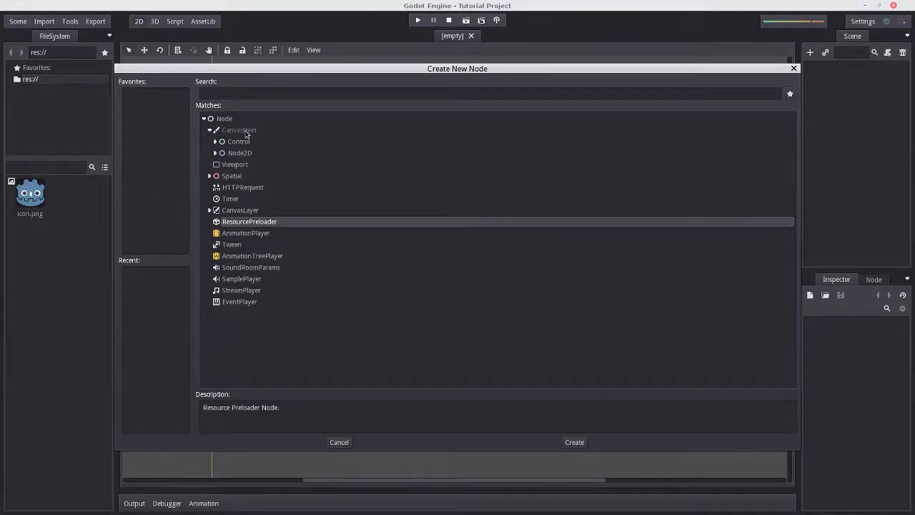
mouse_move(224, 118)
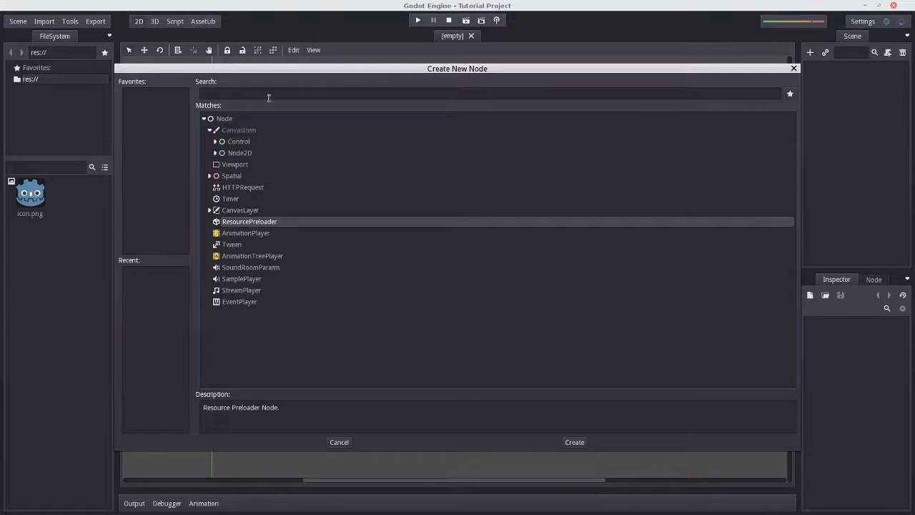
left_click(224, 118)
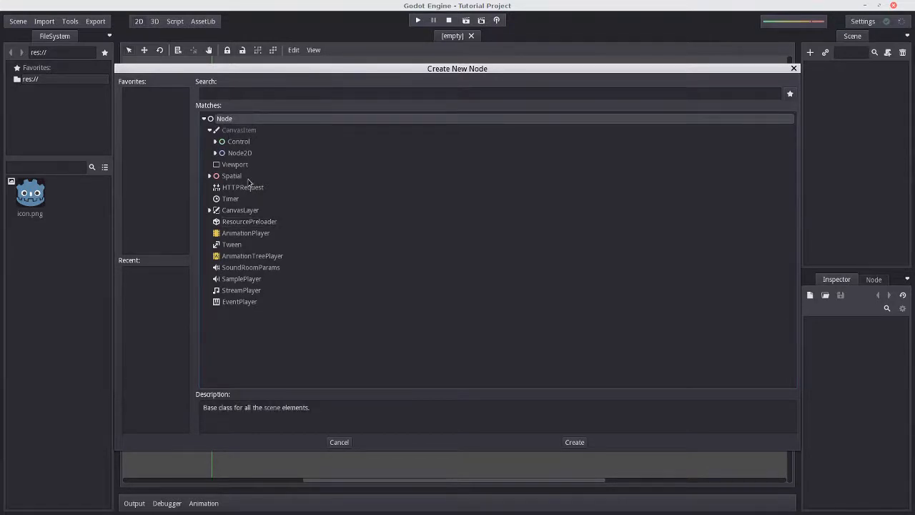
mouse_move(251, 255)
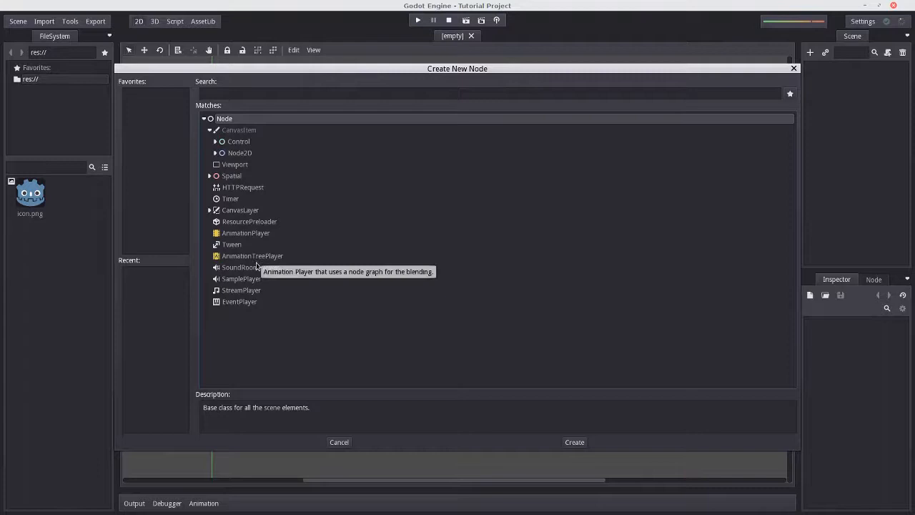
mouse_move(299, 309)
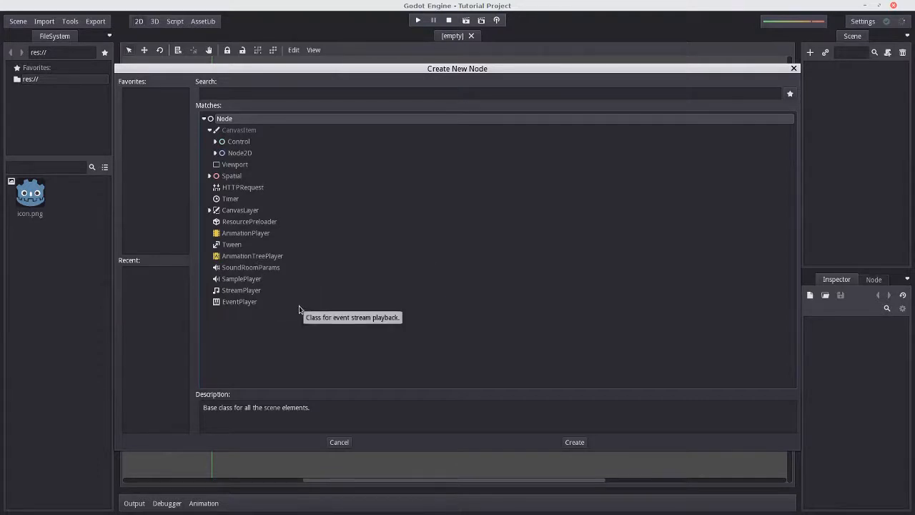
mouse_move(275, 333)
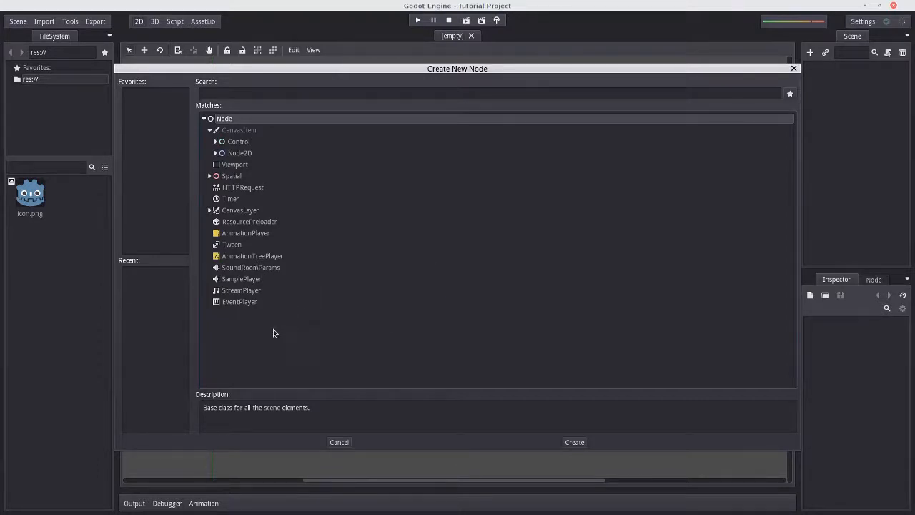
mouse_move(578, 444)
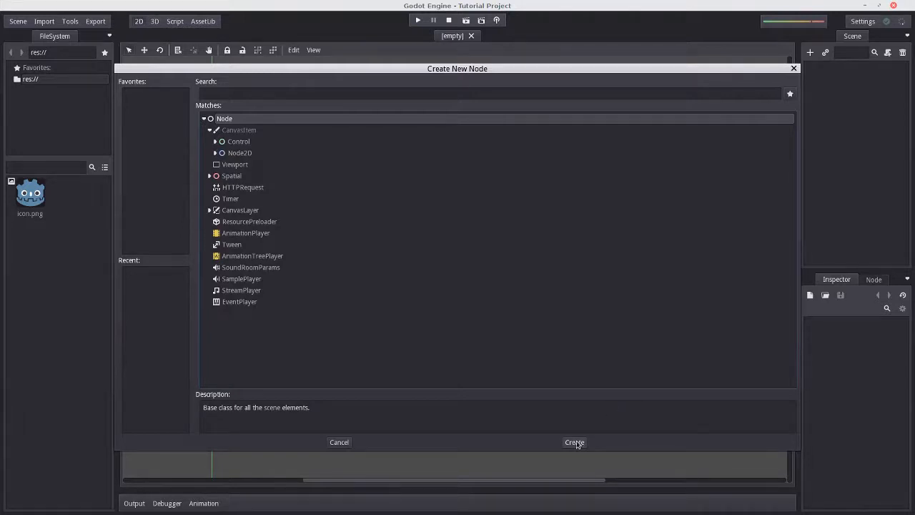
left_click(574, 442)
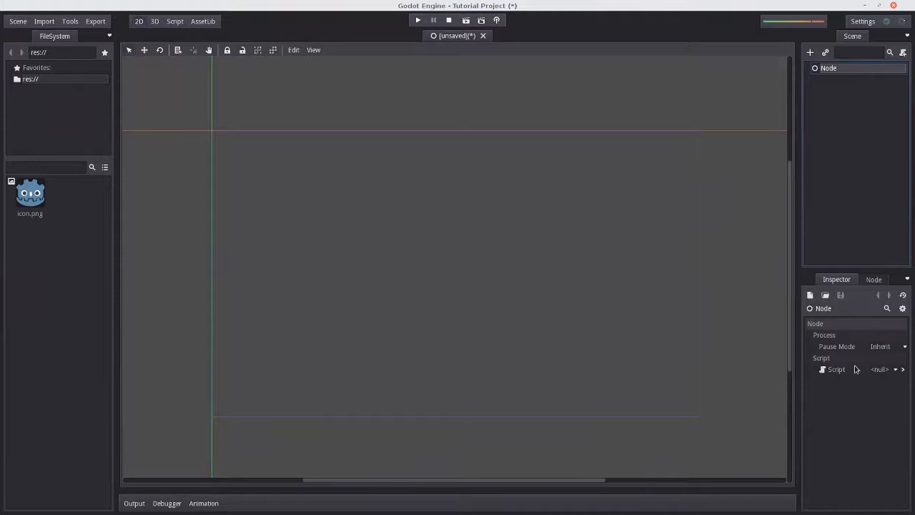
mouse_move(818, 281)
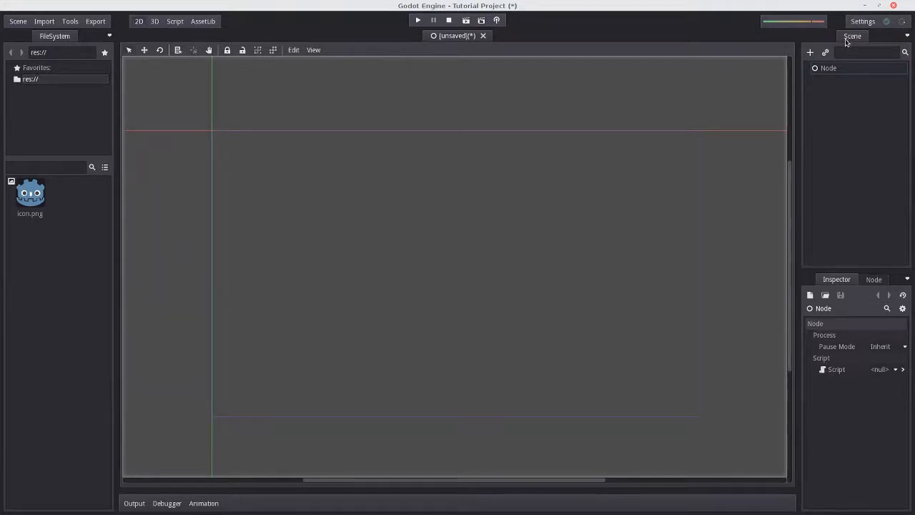
left_click(810, 52)
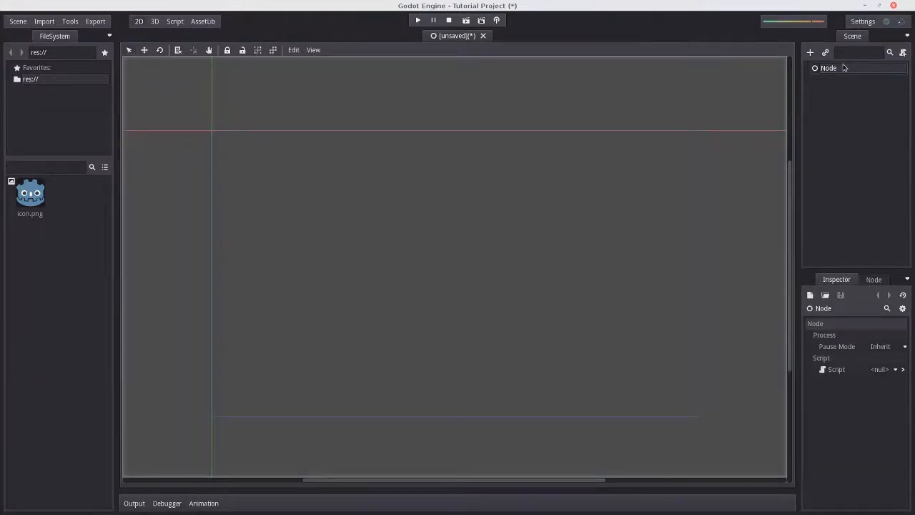
left_click(828, 69)
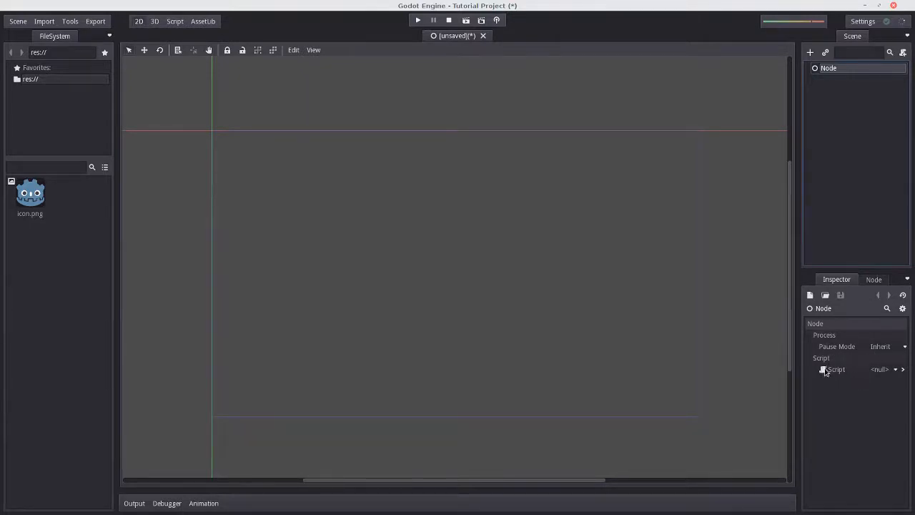
left_click(881, 346)
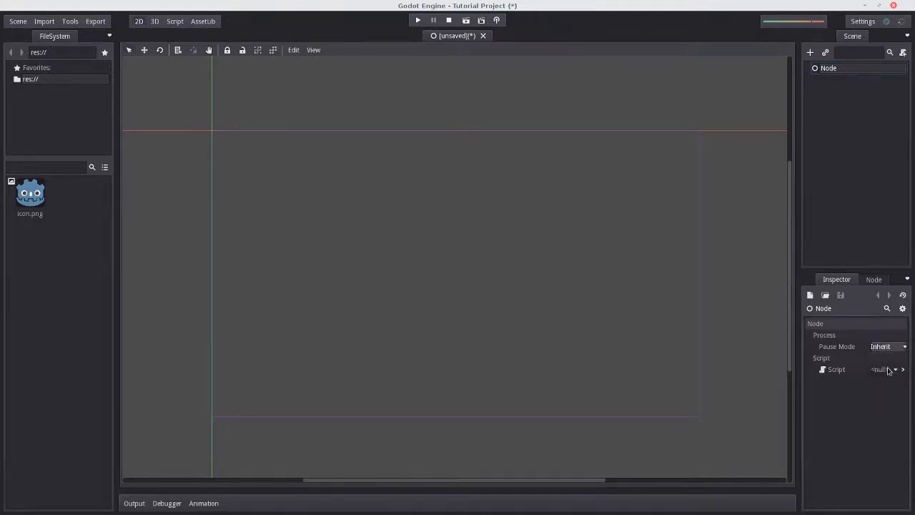
left_click(894, 370)
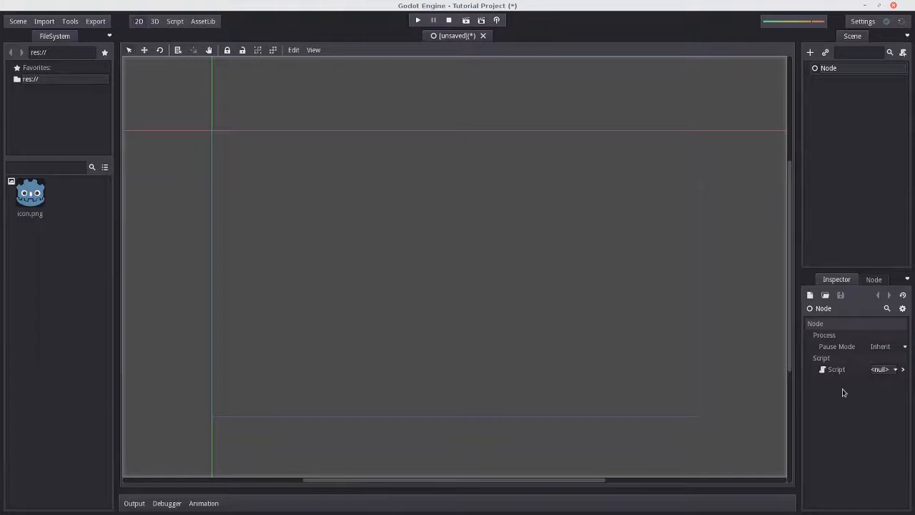
mouse_move(835, 396)
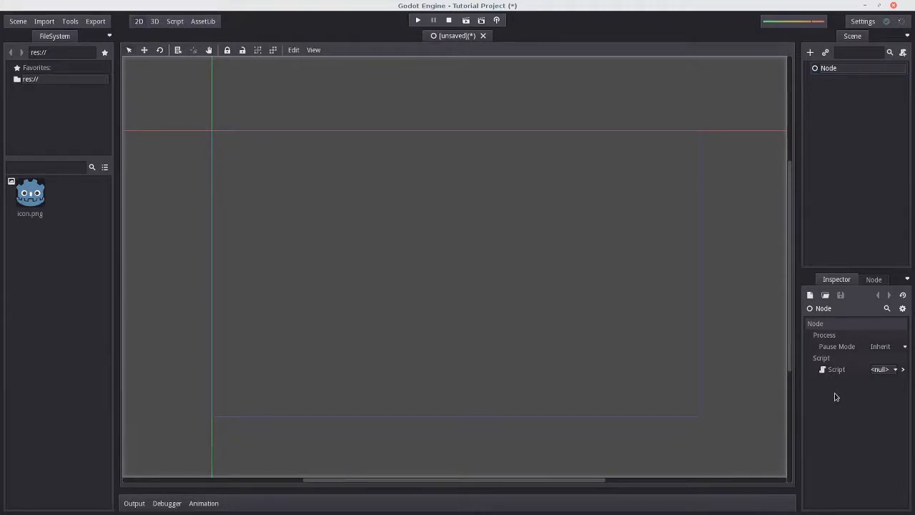
mouse_move(832, 389)
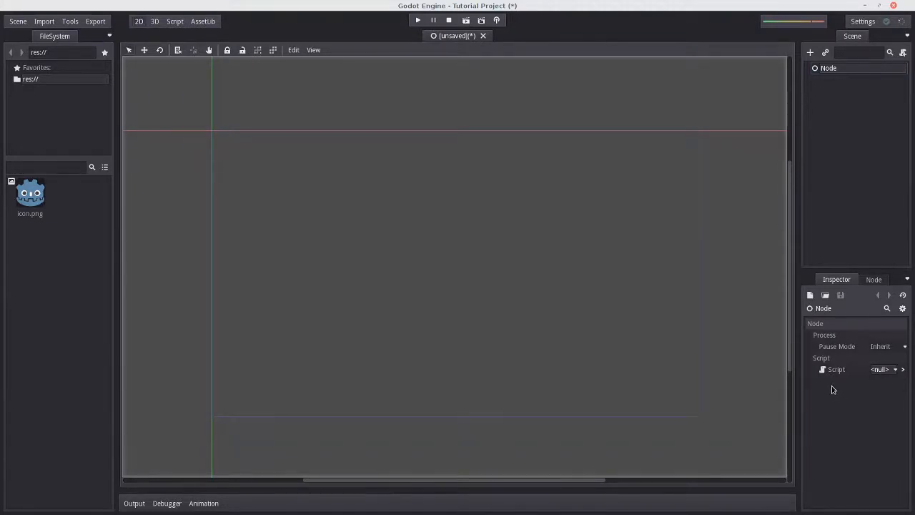
mouse_move(546, 233)
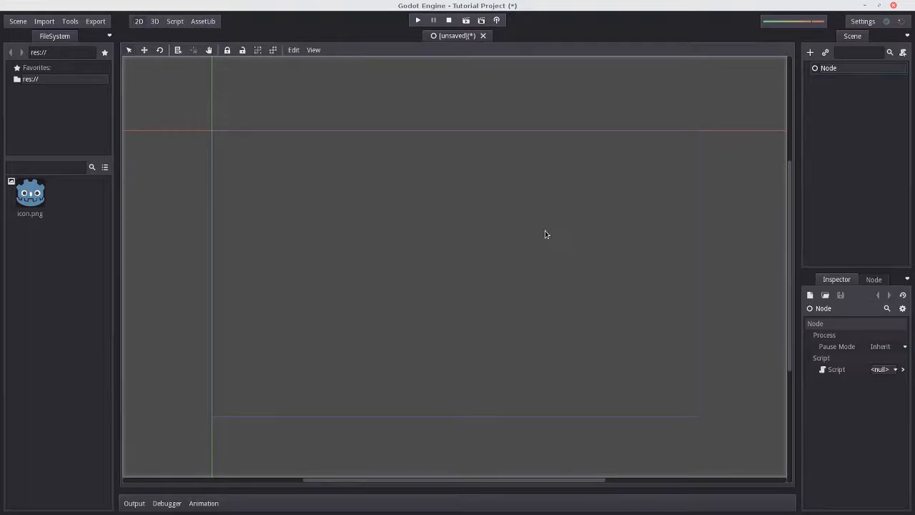
mouse_move(157, 203)
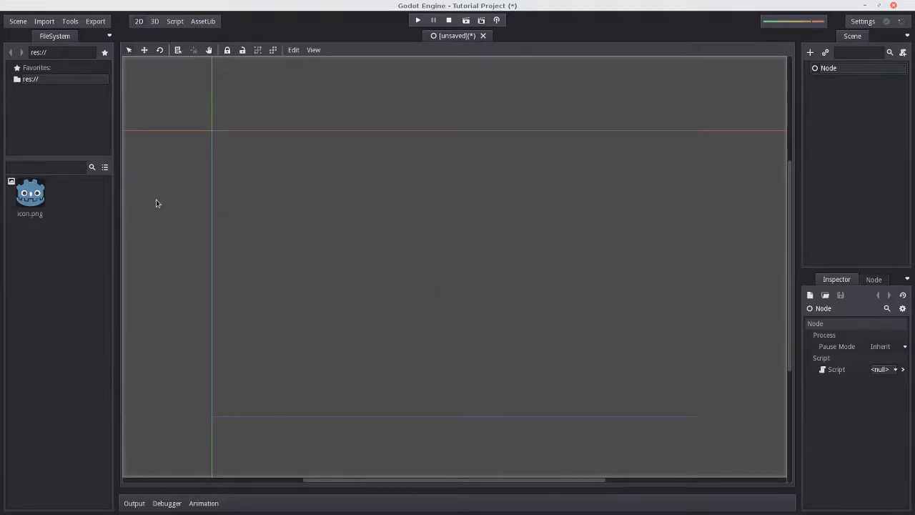
mouse_move(56, 113)
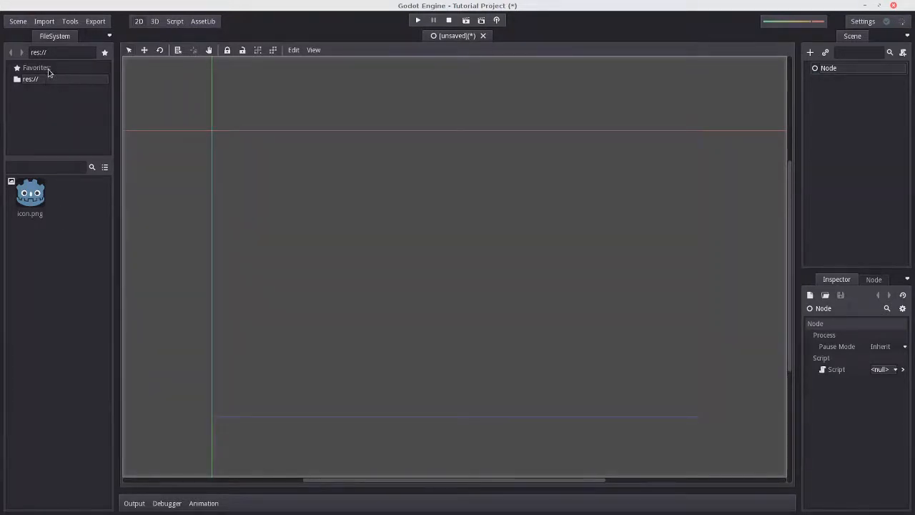
left_click(31, 80)
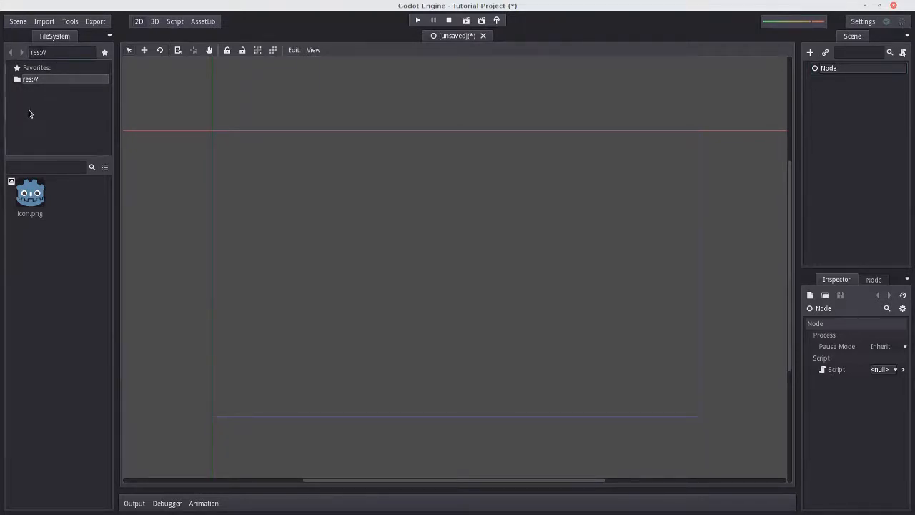
mouse_move(50, 106)
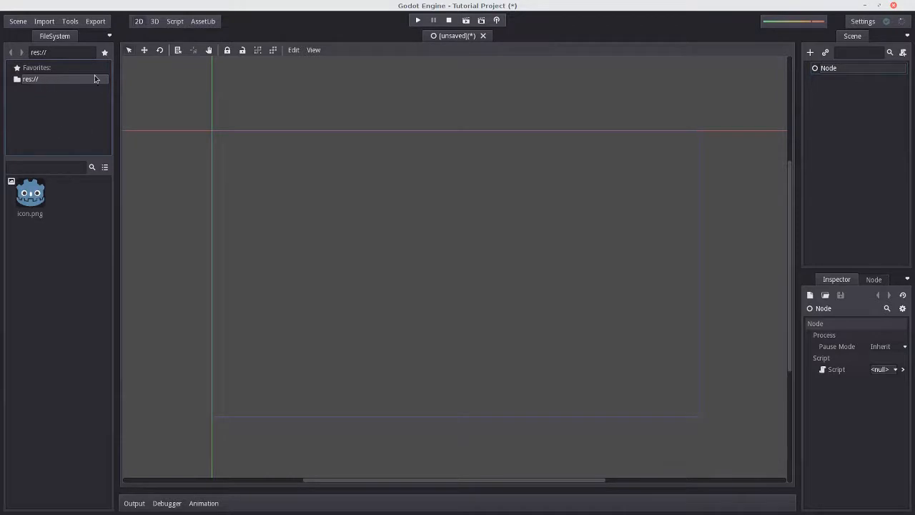
mouse_move(46, 213)
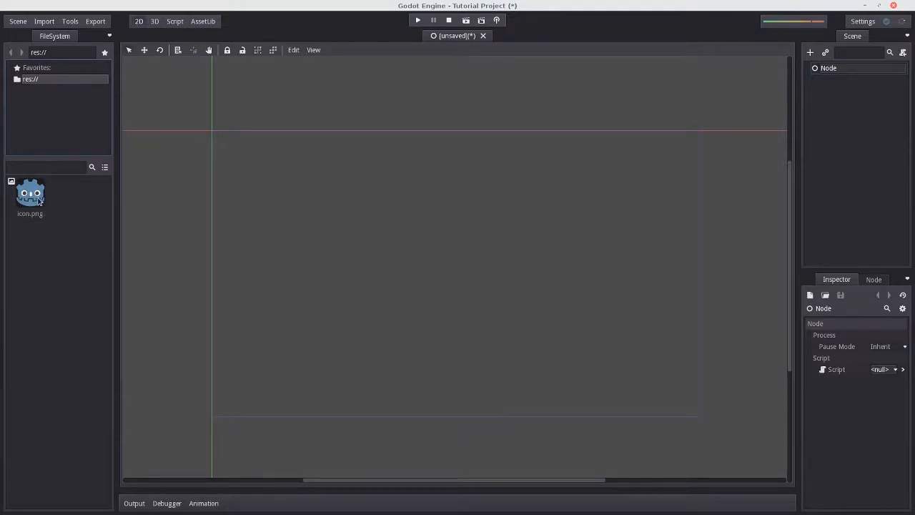
mouse_move(32, 202)
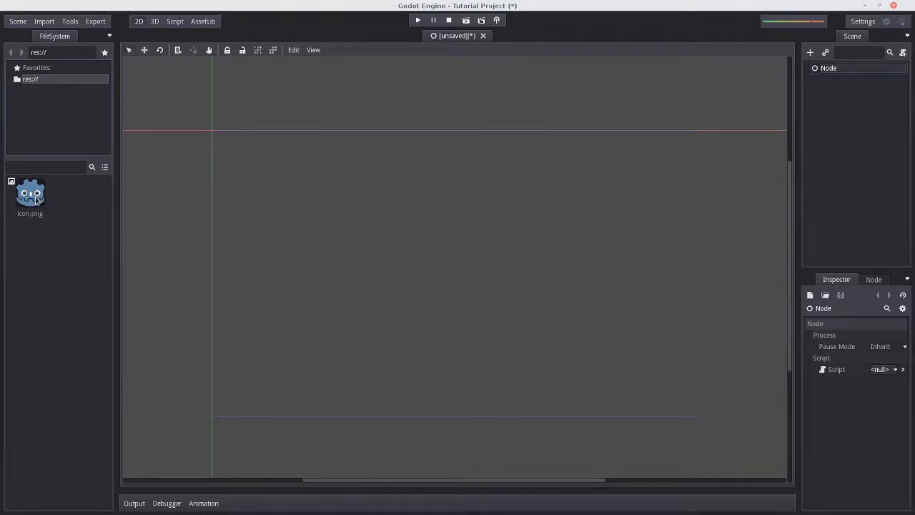
mouse_move(29, 205)
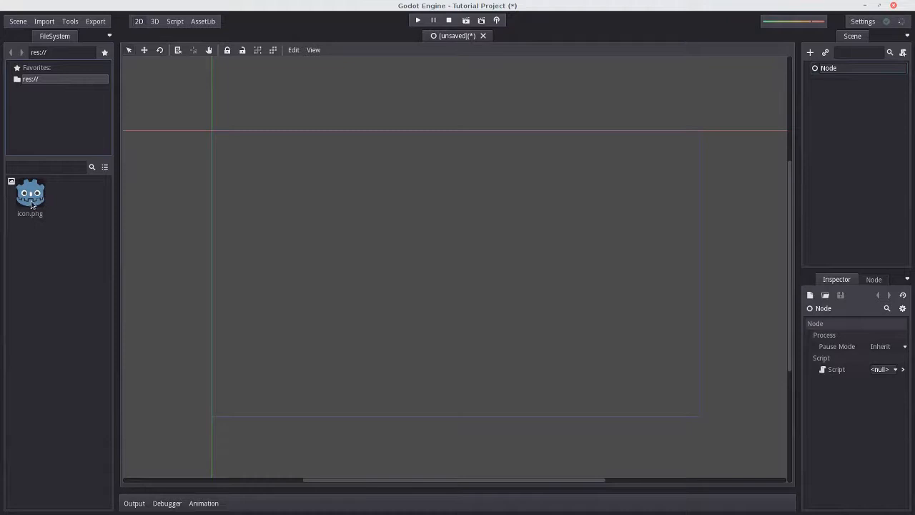
mouse_move(50, 215)
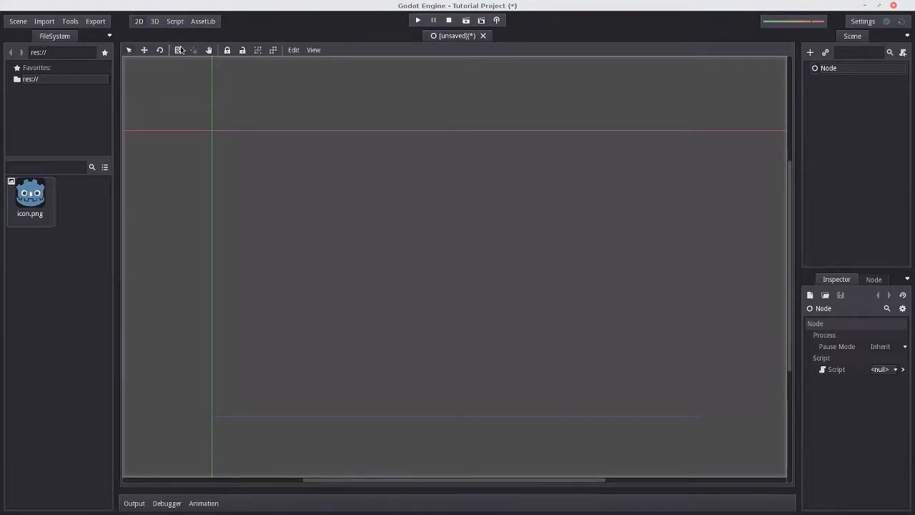
mouse_move(17, 19)
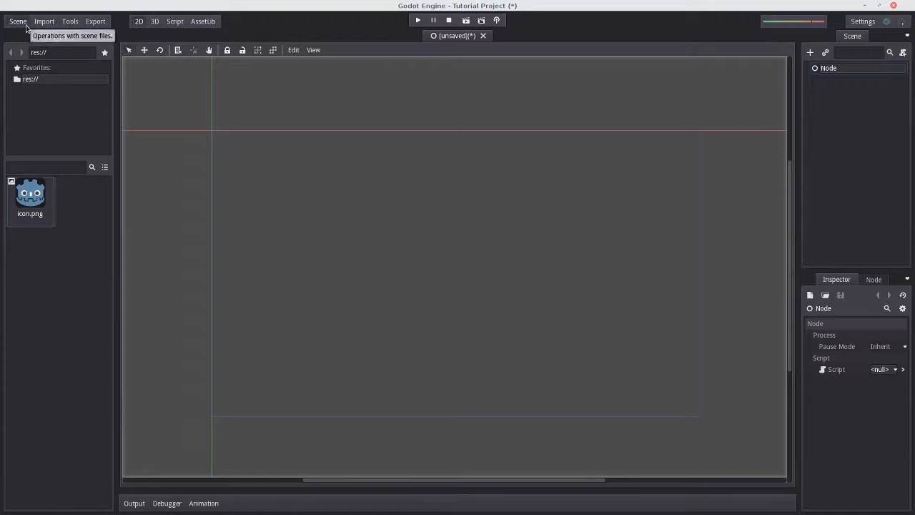
left_click(18, 20)
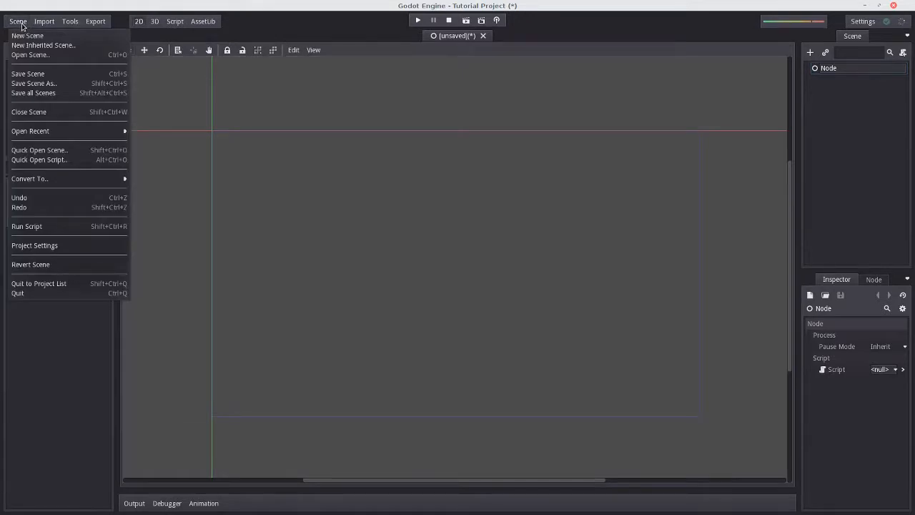
mouse_move(54, 45)
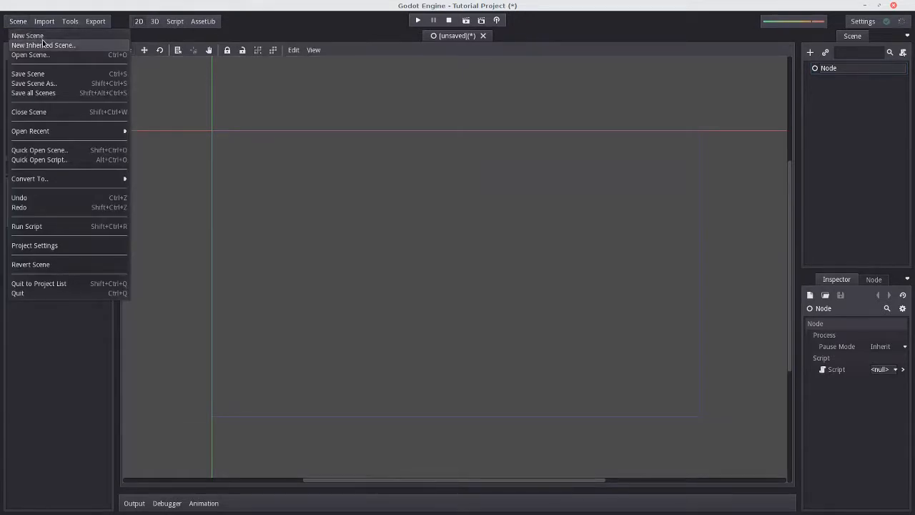
mouse_move(79, 278)
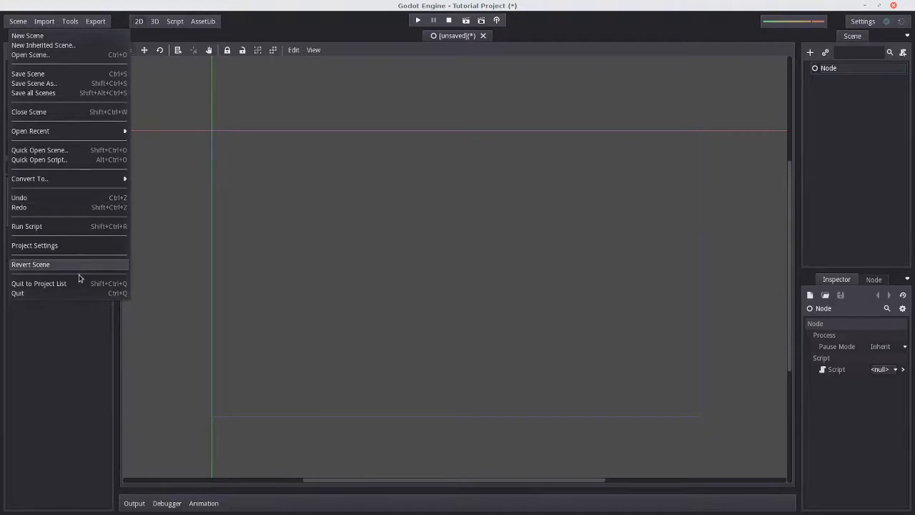
left_click(34, 245)
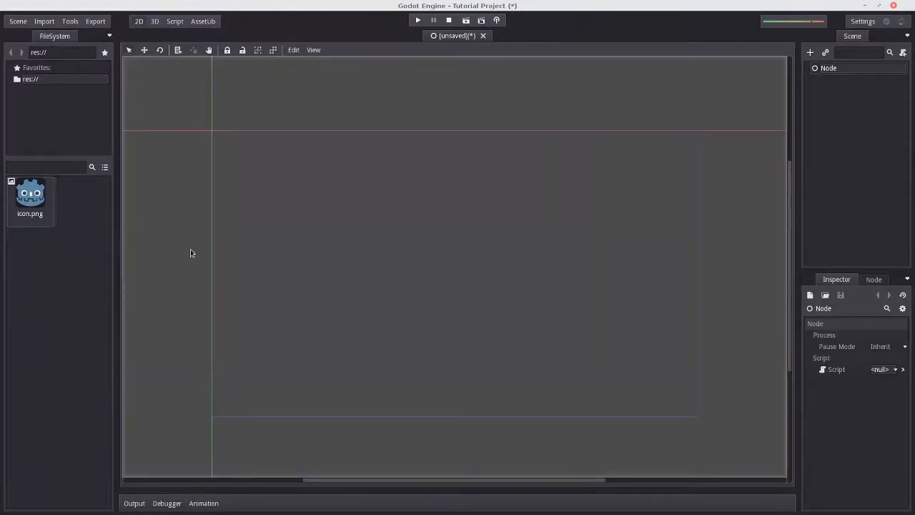
left_click(46, 19)
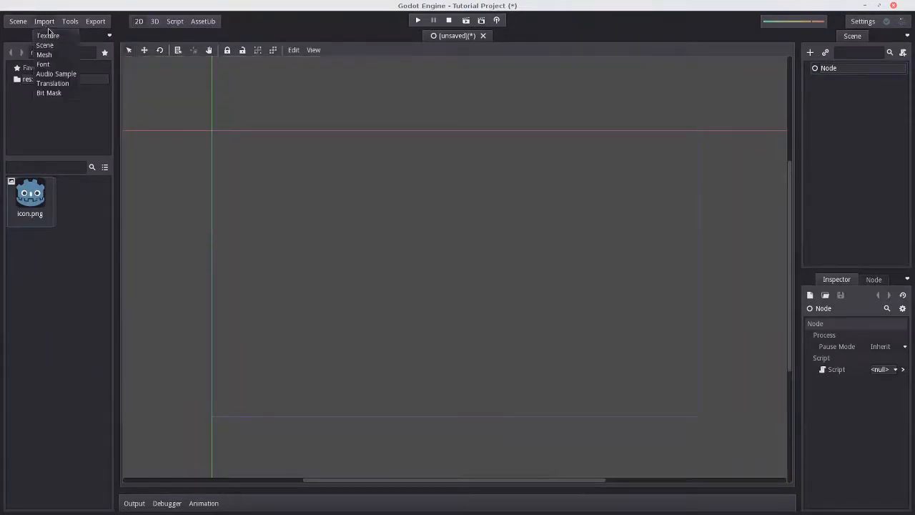
mouse_move(63, 46)
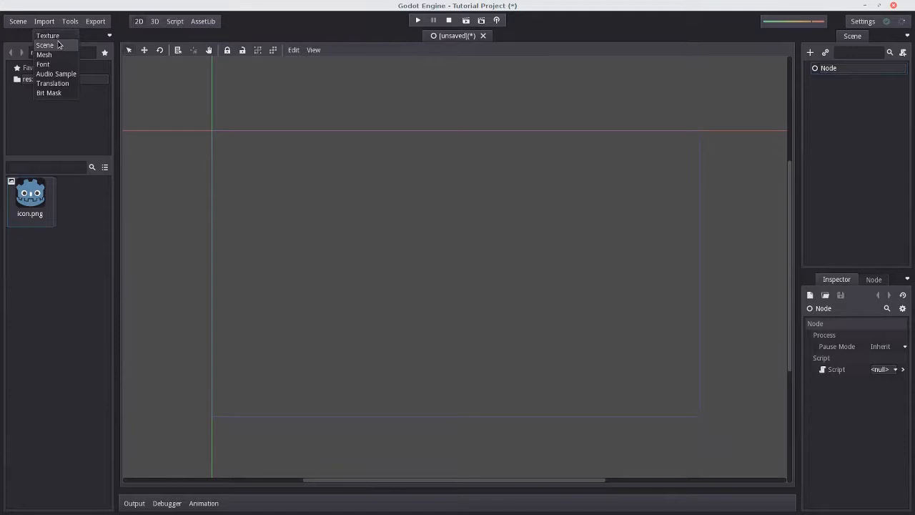
mouse_move(61, 55)
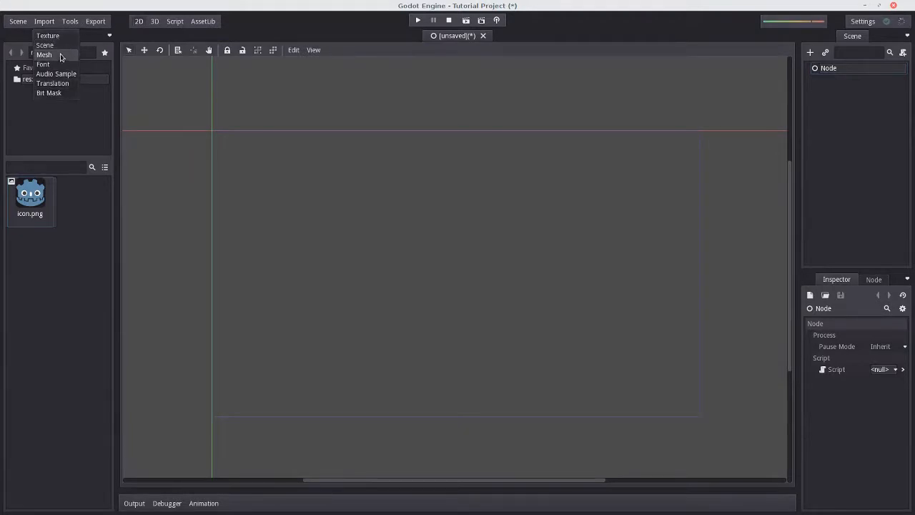
mouse_move(52, 36)
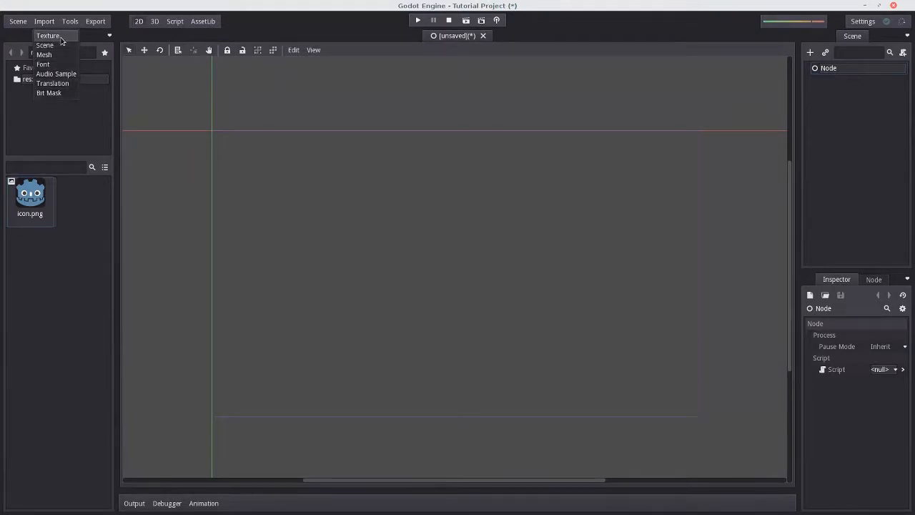
left_click(42, 64)
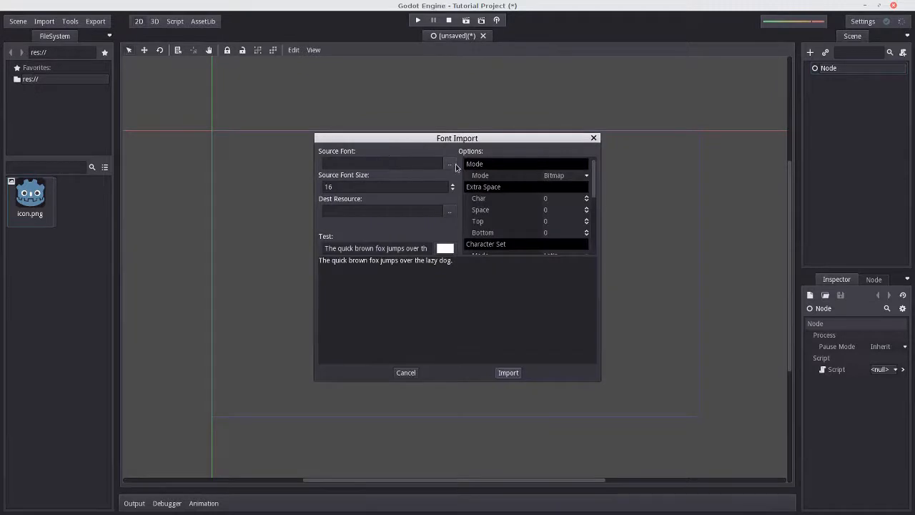
left_click(379, 163)
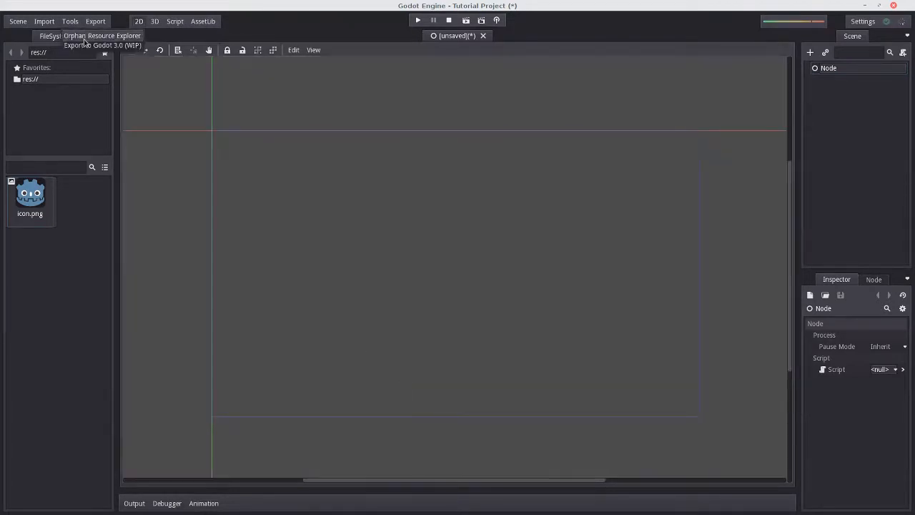
- Check the Orphan Resource Explorer listing icon.png, close it, and open Project Export Settings
left_click(104, 35)
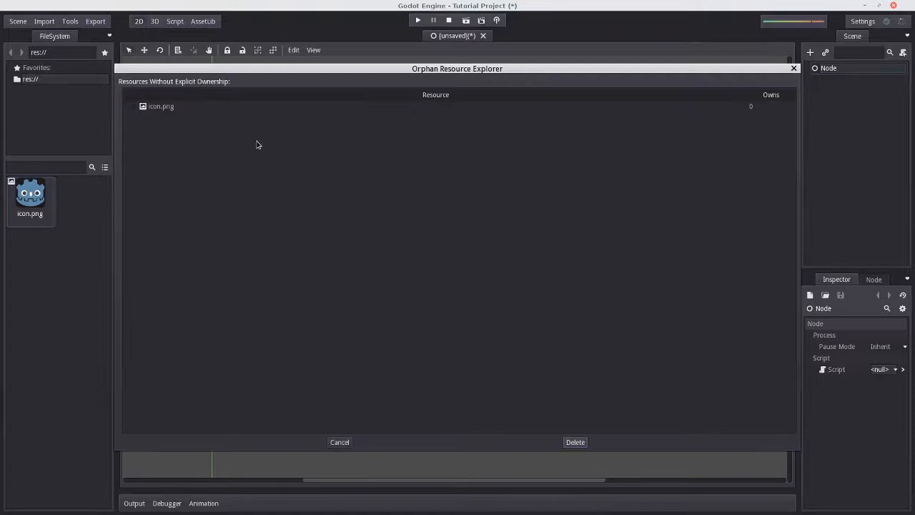
left_click(339, 442)
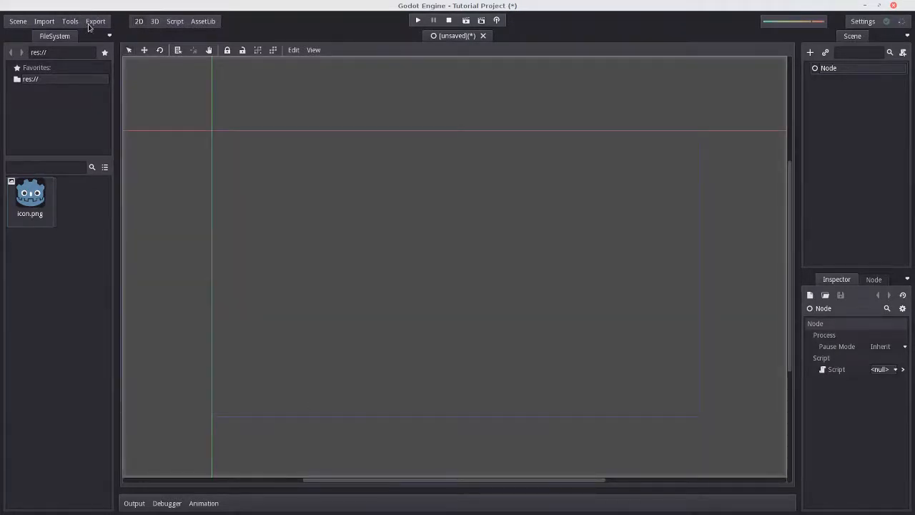
left_click(96, 20)
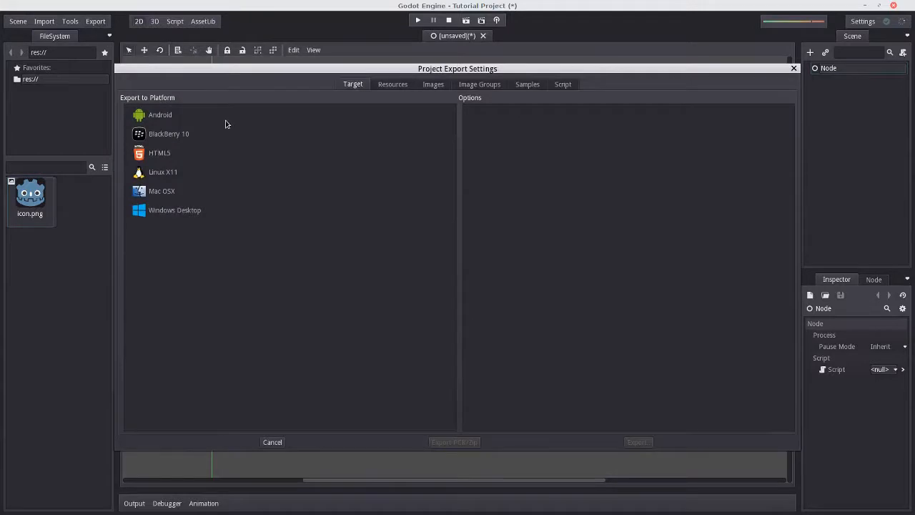
- Review export options for Linux X11, Windows Desktop, HTML5, Android and BlackBerry 10, then cancel
left_click(162, 171)
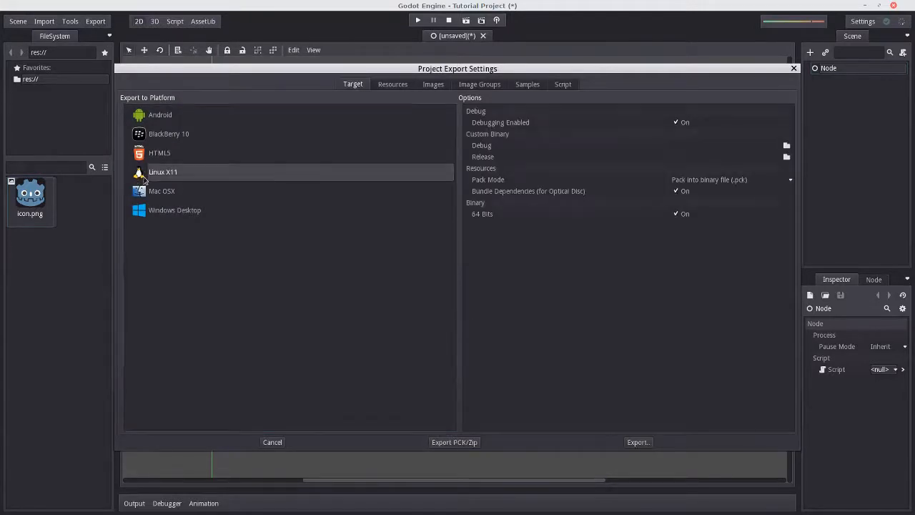
left_click(175, 209)
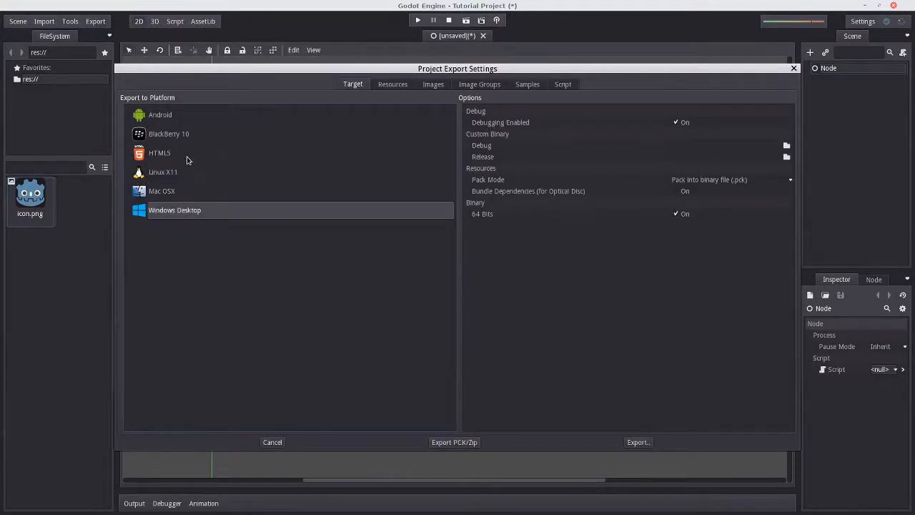
left_click(160, 152)
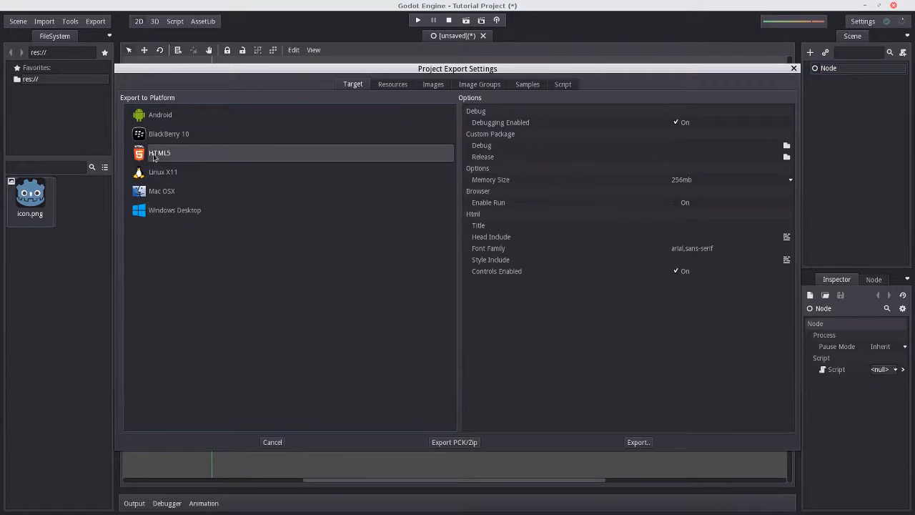
left_click(159, 114)
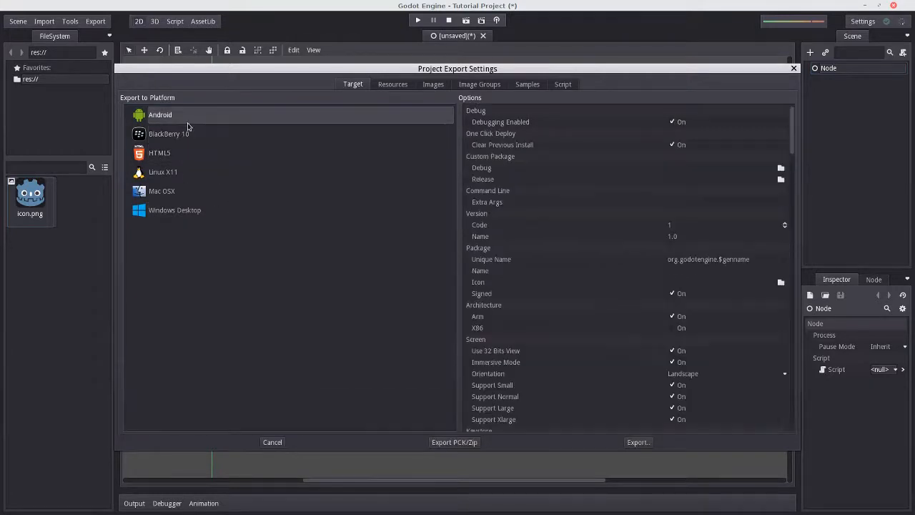
left_click(169, 133)
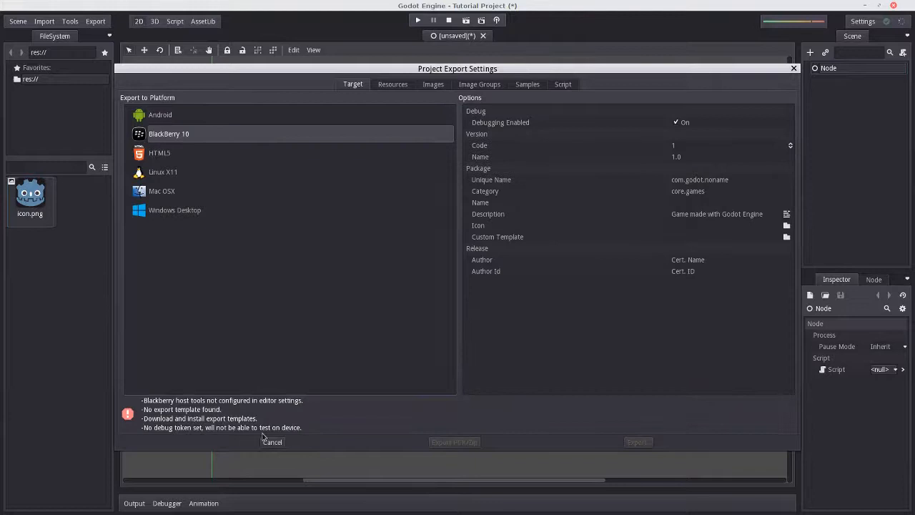
left_click(272, 441)
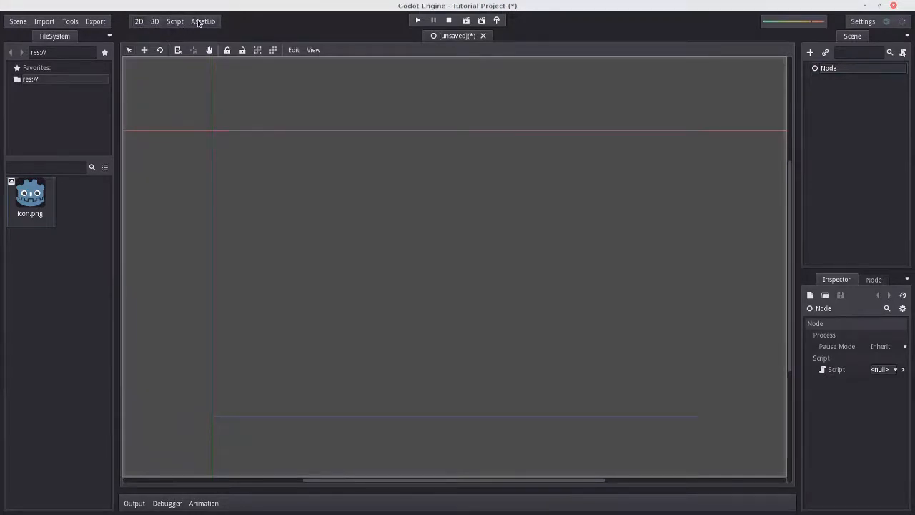
mouse_move(114, 232)
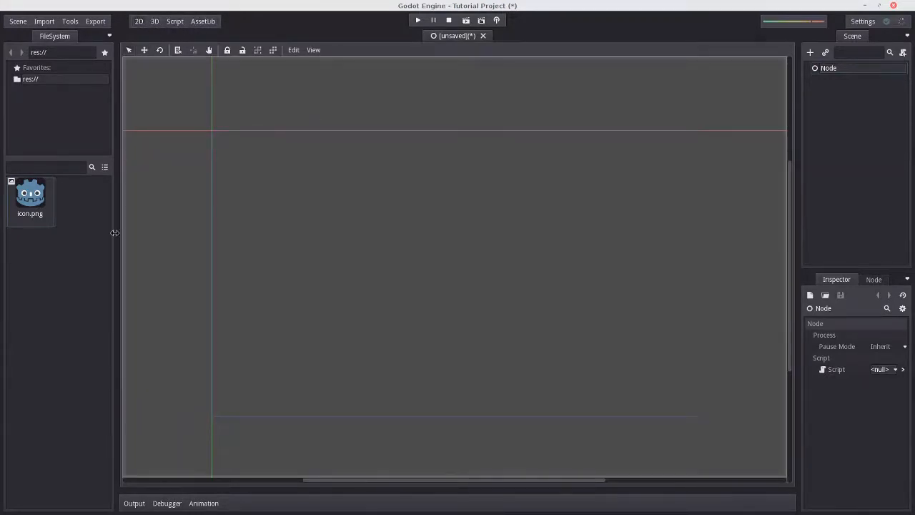
mouse_move(143, 42)
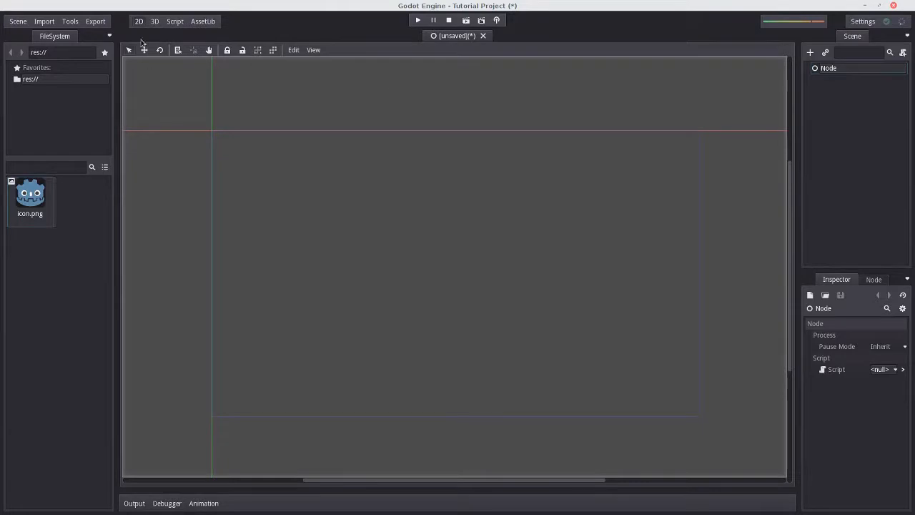
- Switch the editor from the 2D canvas to the 3D perspective workspace
left_click(156, 20)
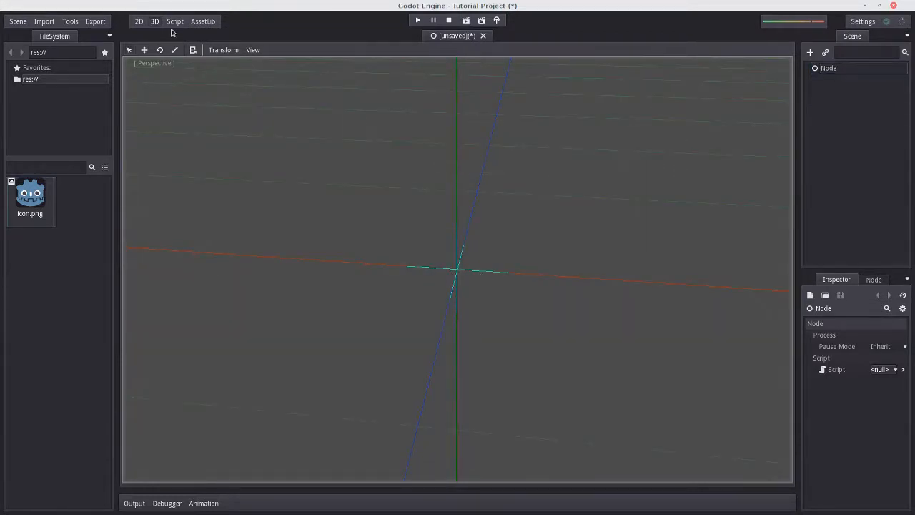
- Create a GDScript extending Node for the root, then view the AssetLib add-on list
left_click(173, 20)
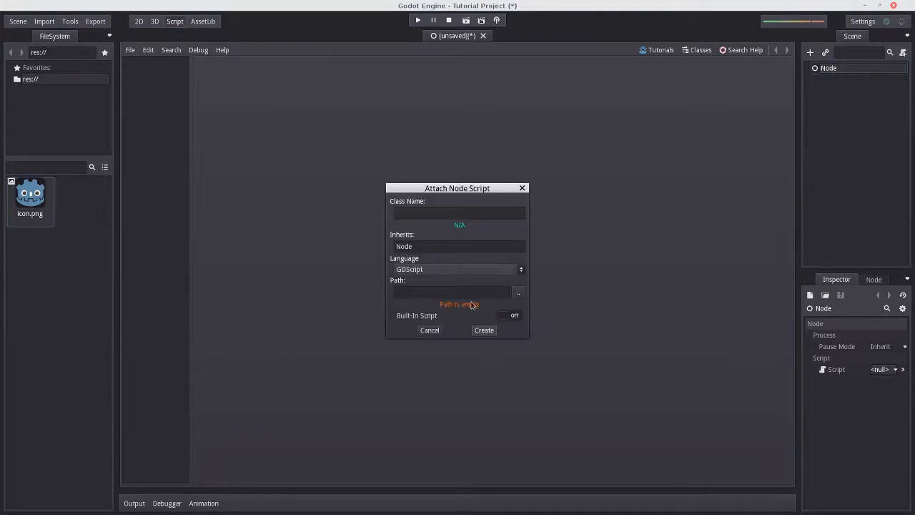
left_click(484, 330)
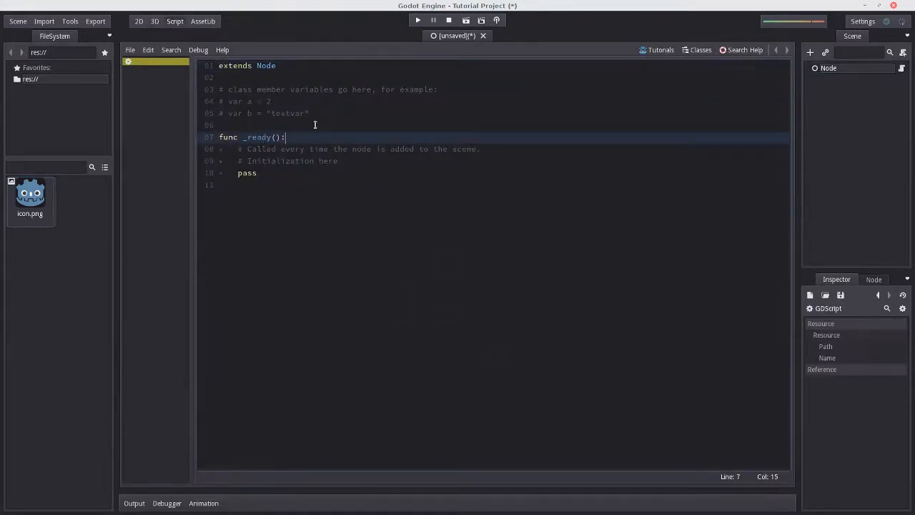
left_click(202, 21)
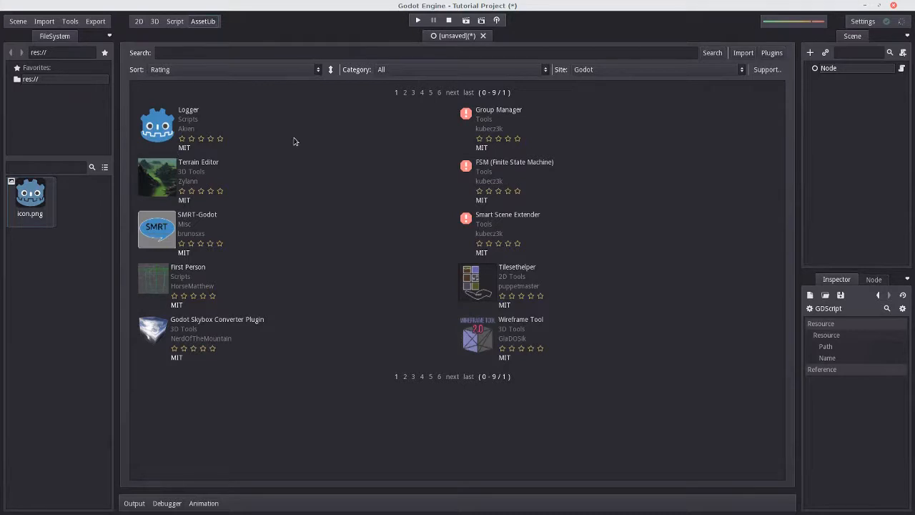
mouse_move(210, 163)
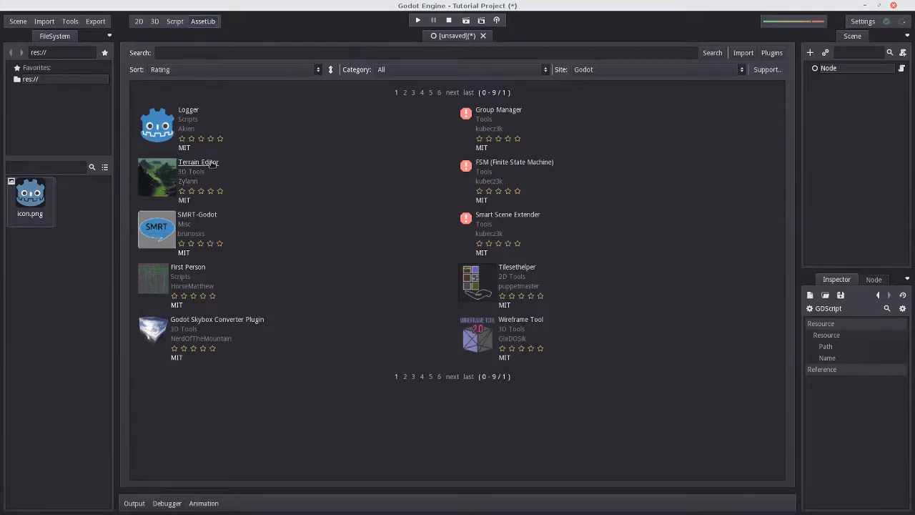
mouse_move(146, 115)
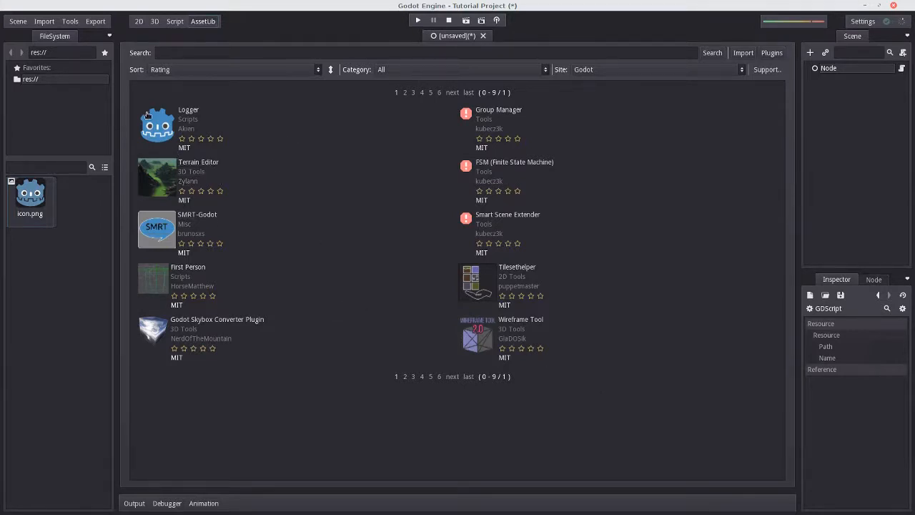
mouse_move(145, 29)
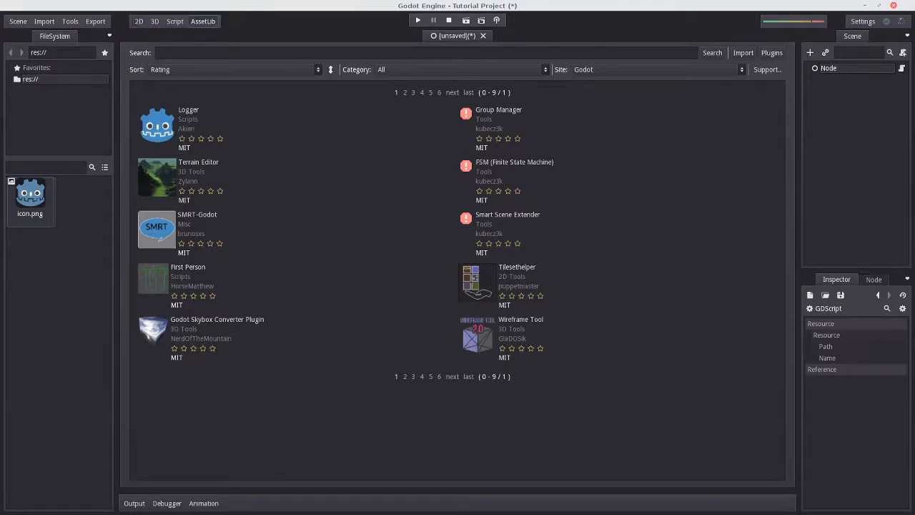
- Return to the 2D view and run the project, saving the scene as Node.tscn
left_click(137, 20)
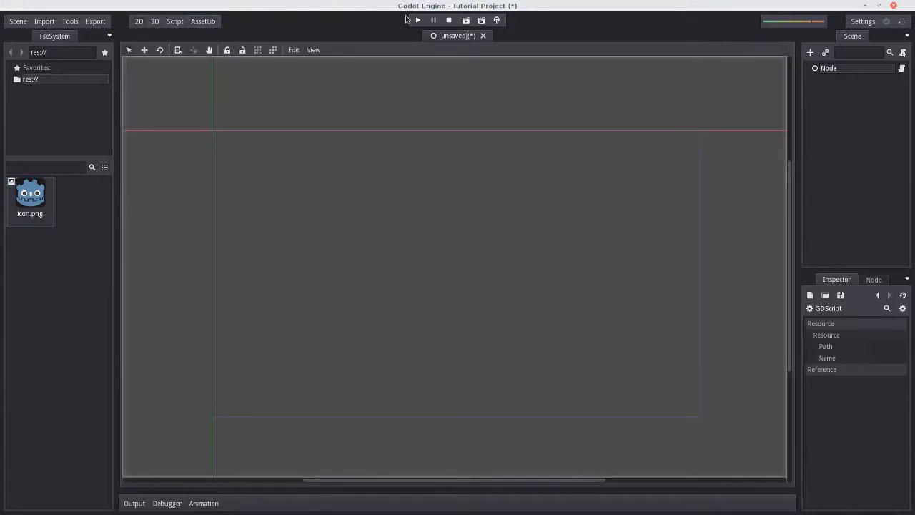
mouse_move(416, 21)
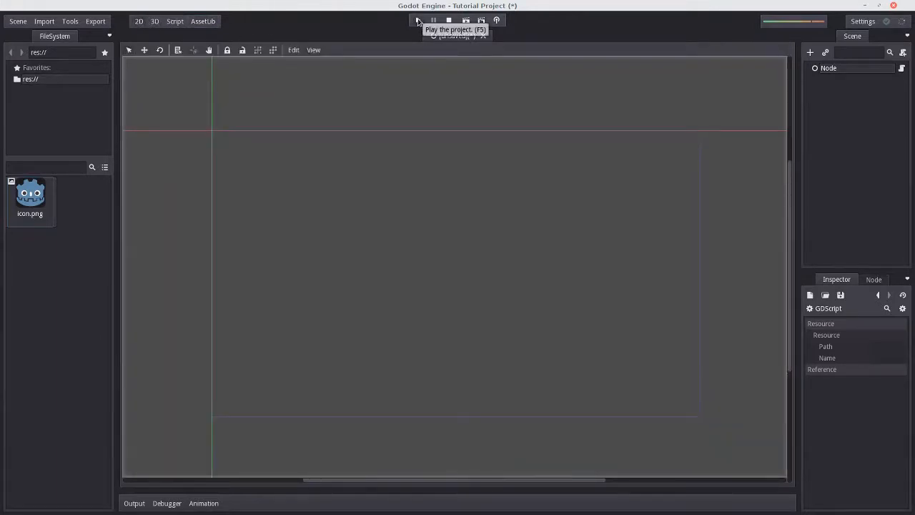
left_click(417, 21)
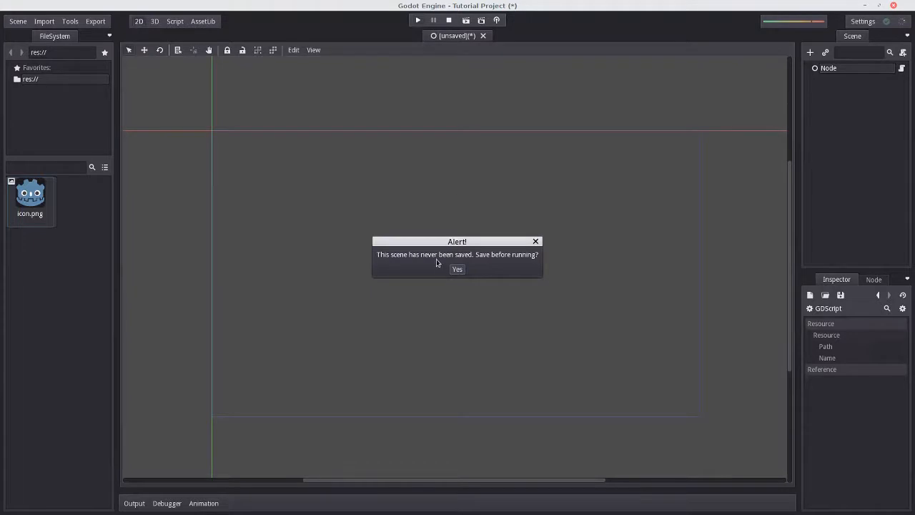
left_click(457, 269)
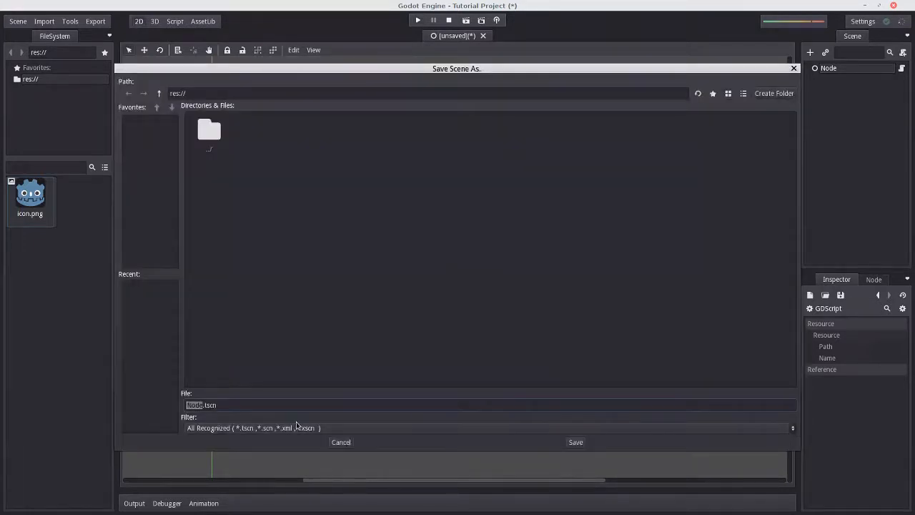
left_click(574, 441)
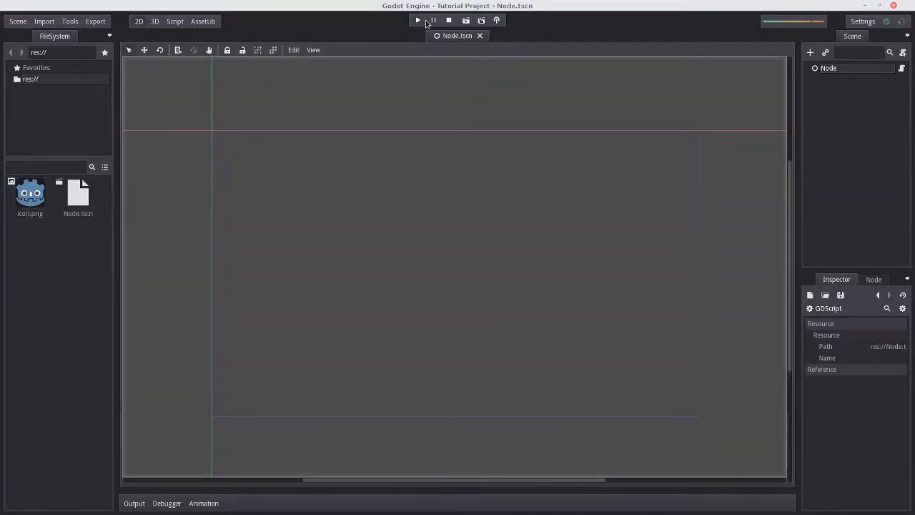
- Run again and set Node.tscn as the project's main scene
left_click(416, 20)
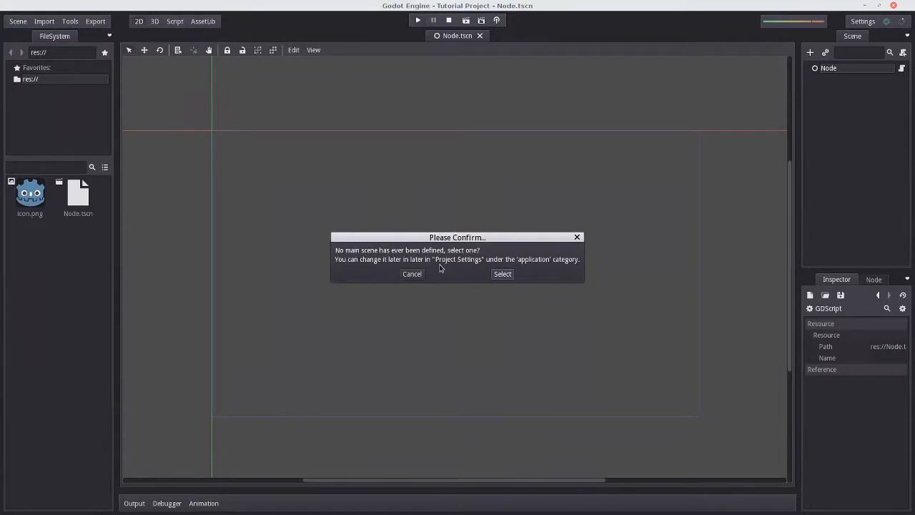
left_click(501, 274)
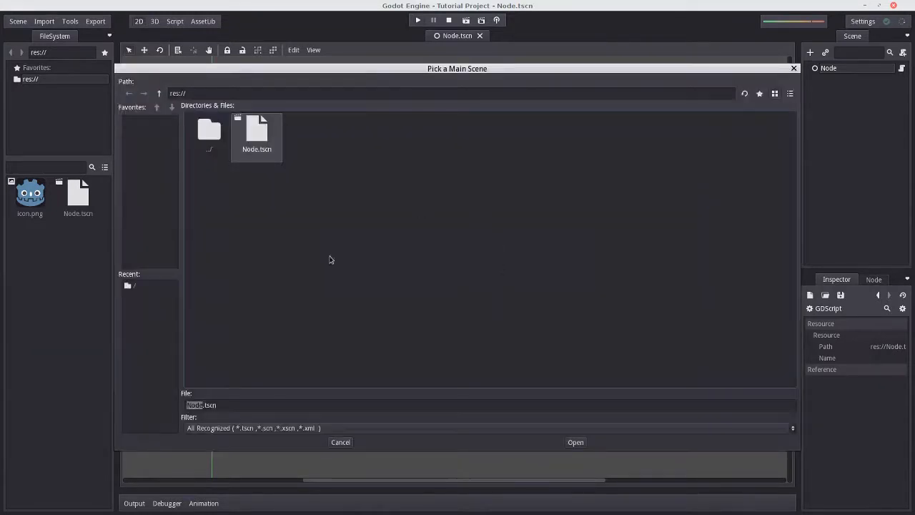
left_click(576, 441)
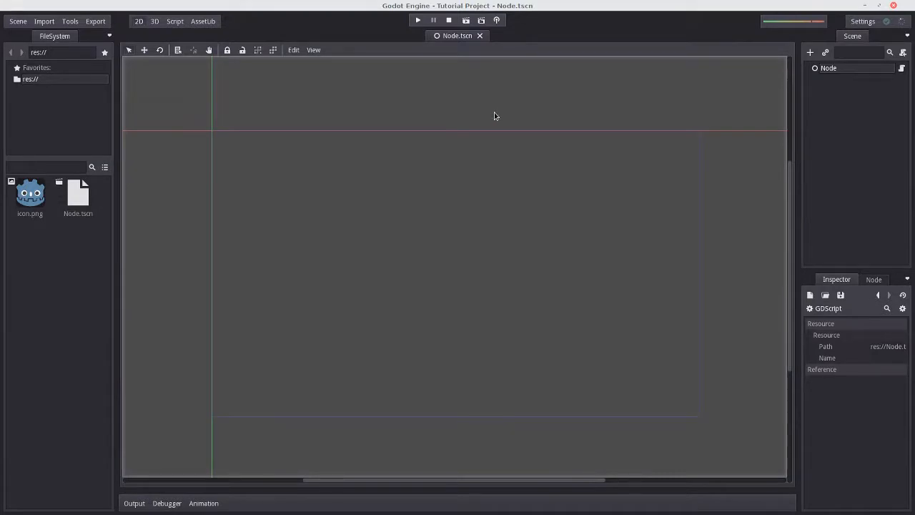
mouse_move(465, 20)
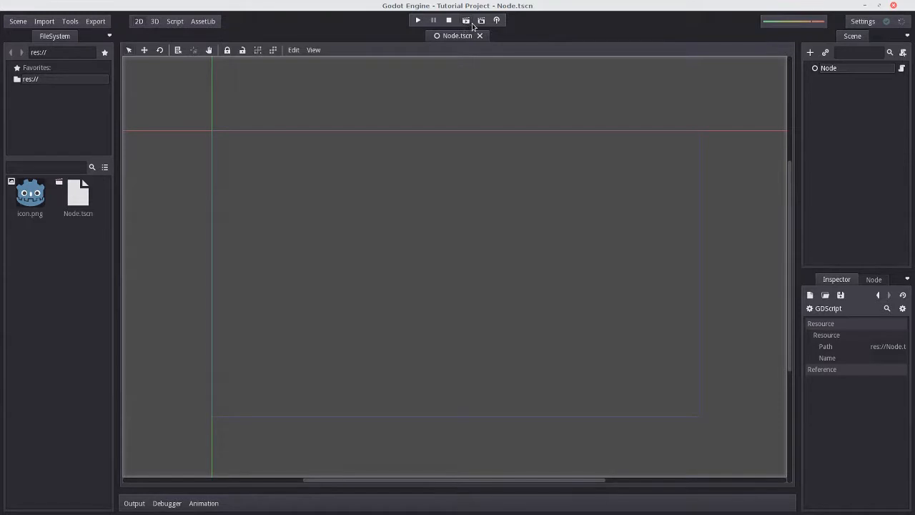
mouse_move(454, 20)
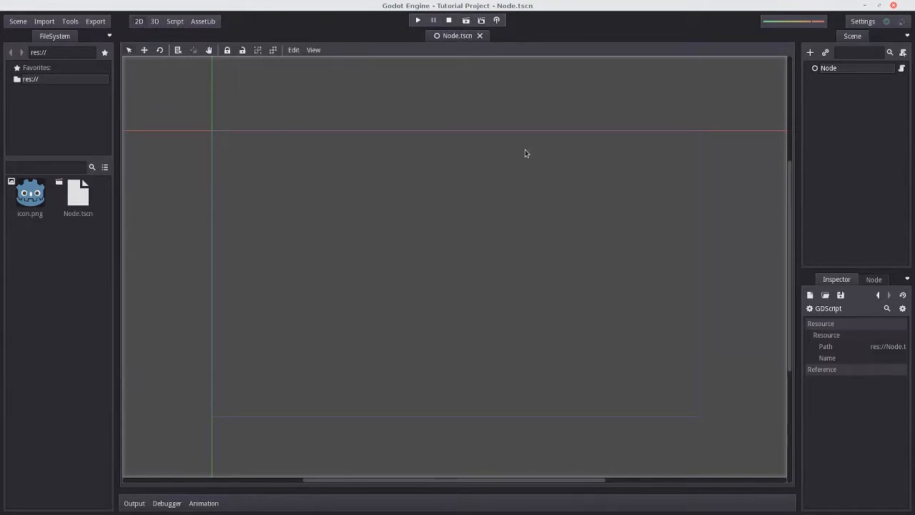
mouse_move(515, 126)
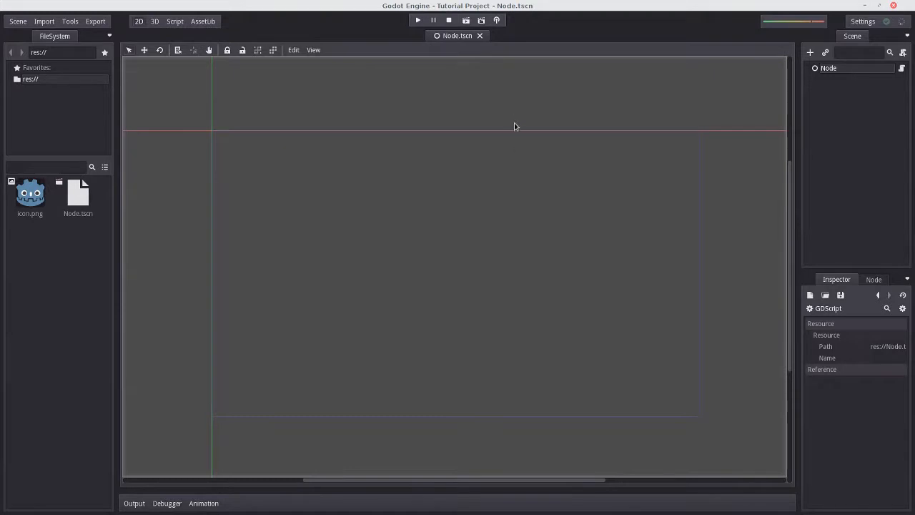
mouse_move(507, 134)
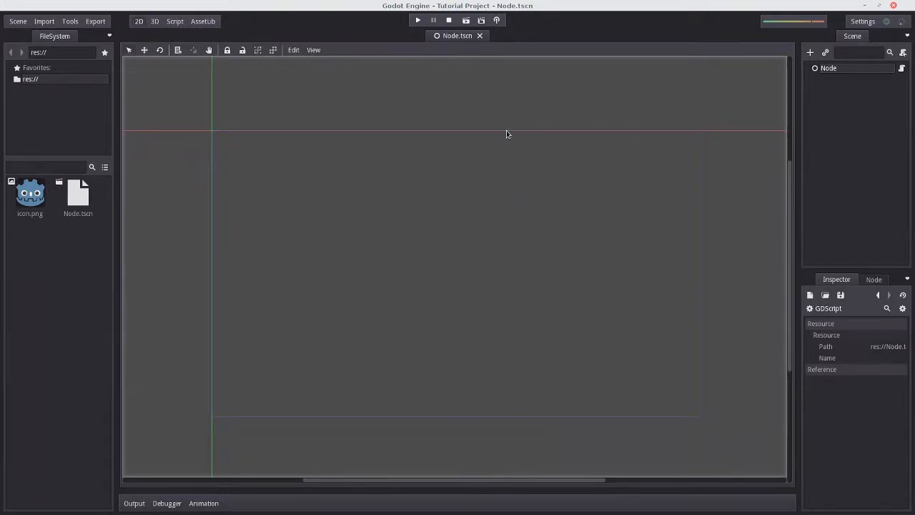
left_click(862, 21)
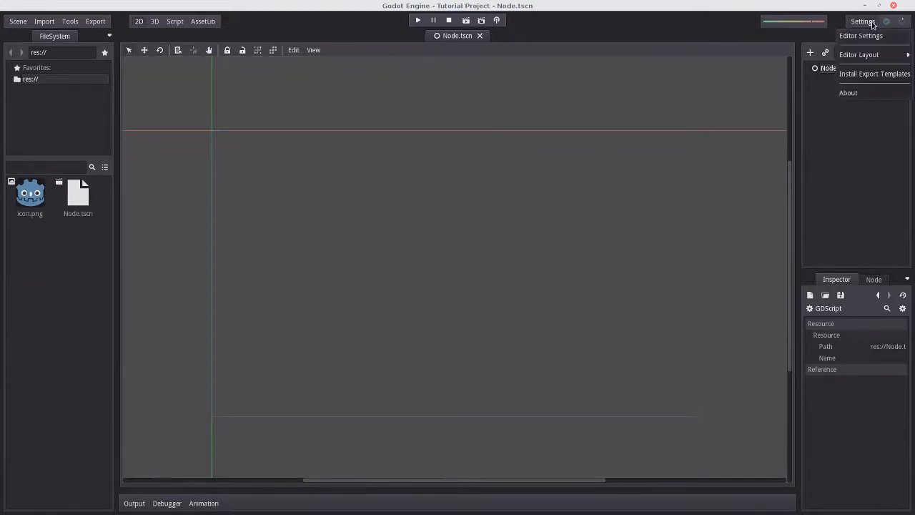
mouse_move(860, 36)
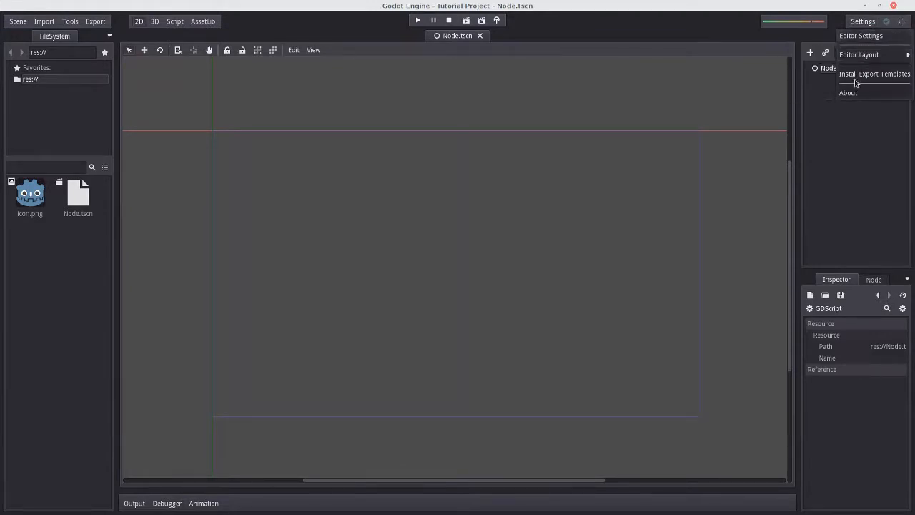
left_click(873, 73)
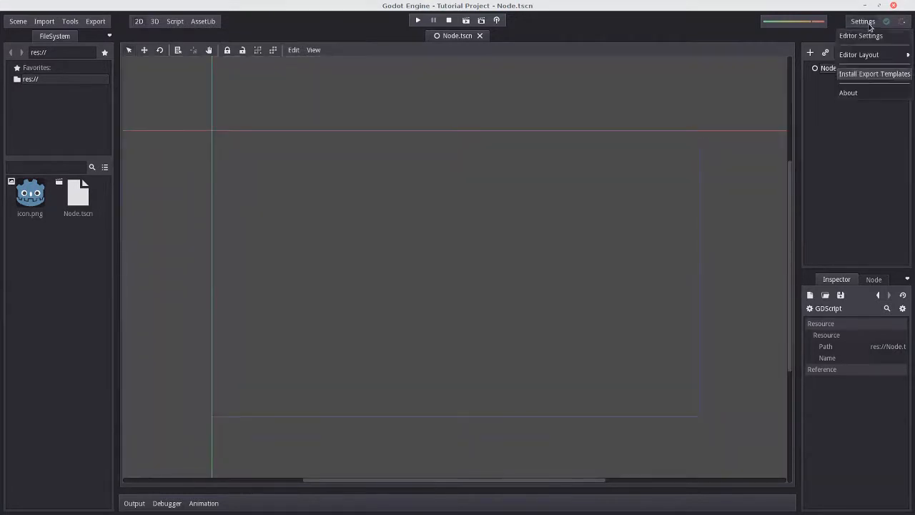
left_click(860, 36)
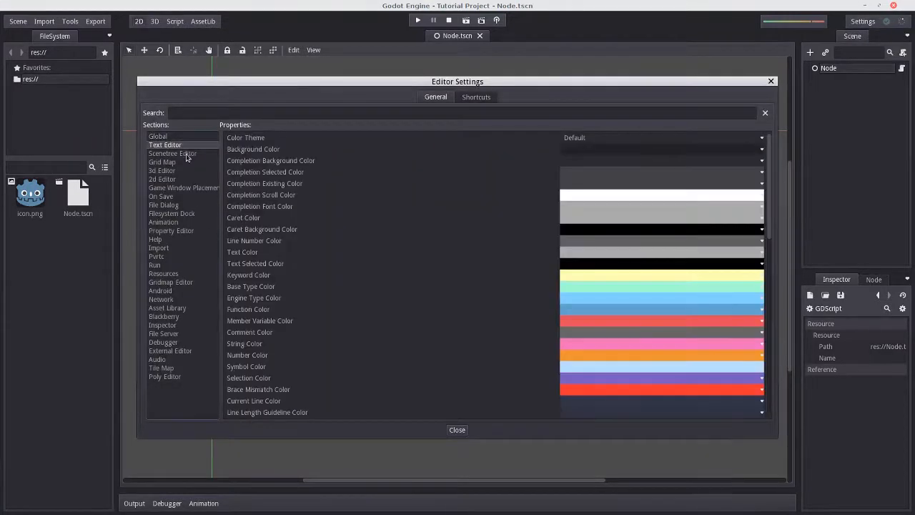
scroll("down", 3)
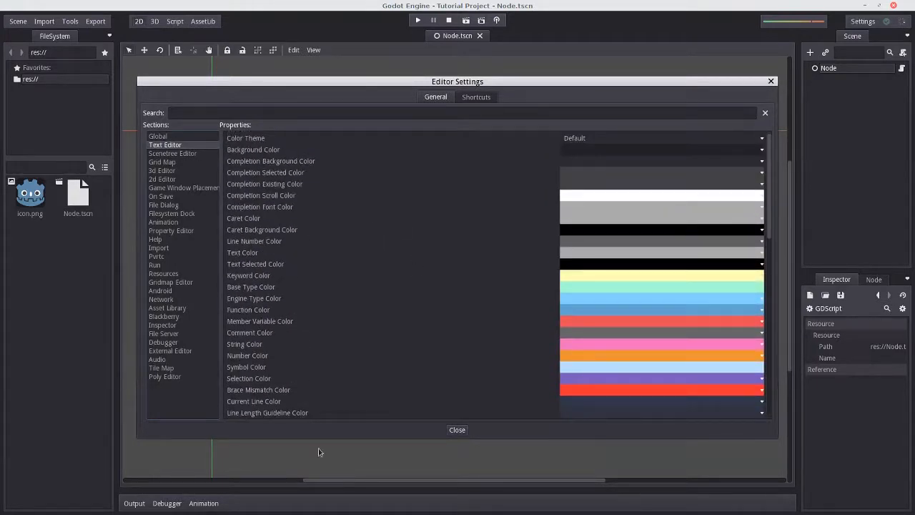
left_click(172, 153)
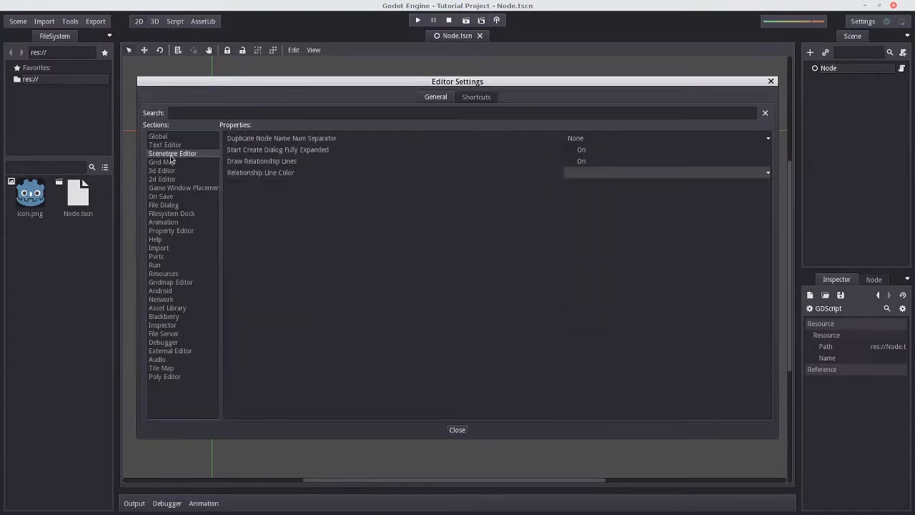
mouse_move(249, 198)
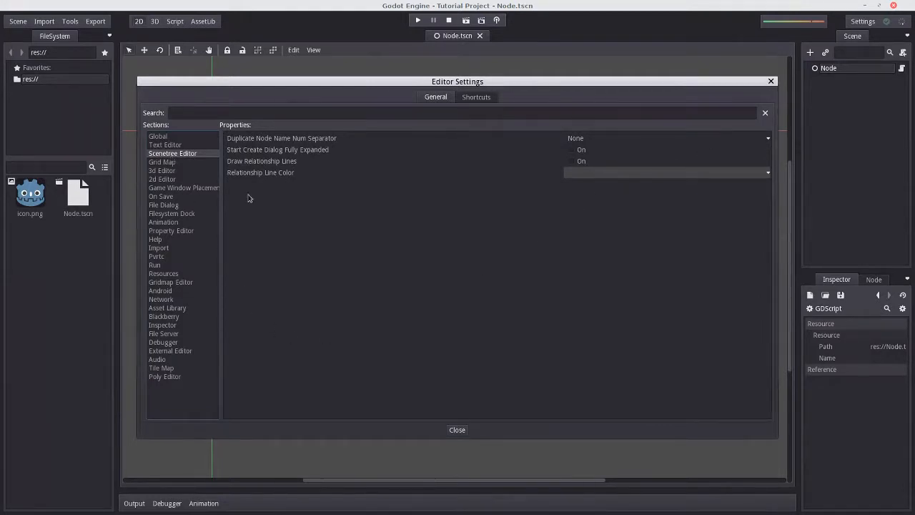
left_click(456, 430)
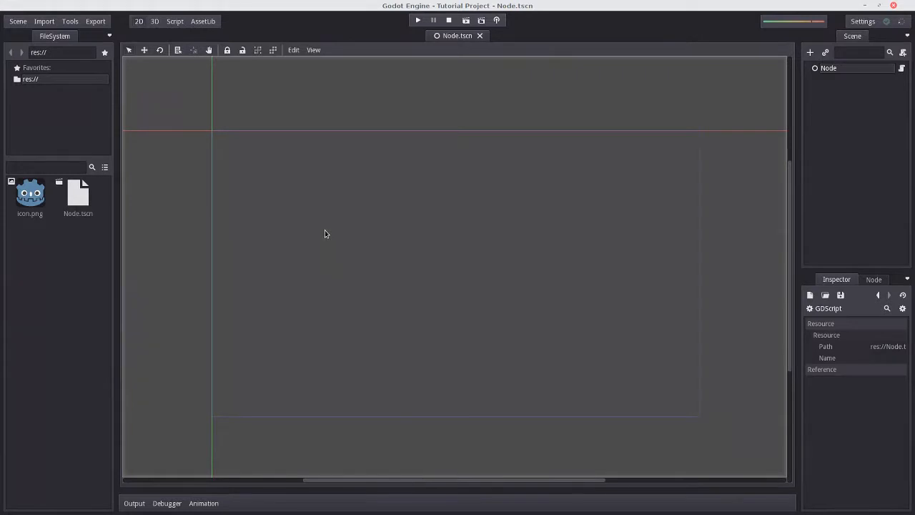
mouse_move(330, 237)
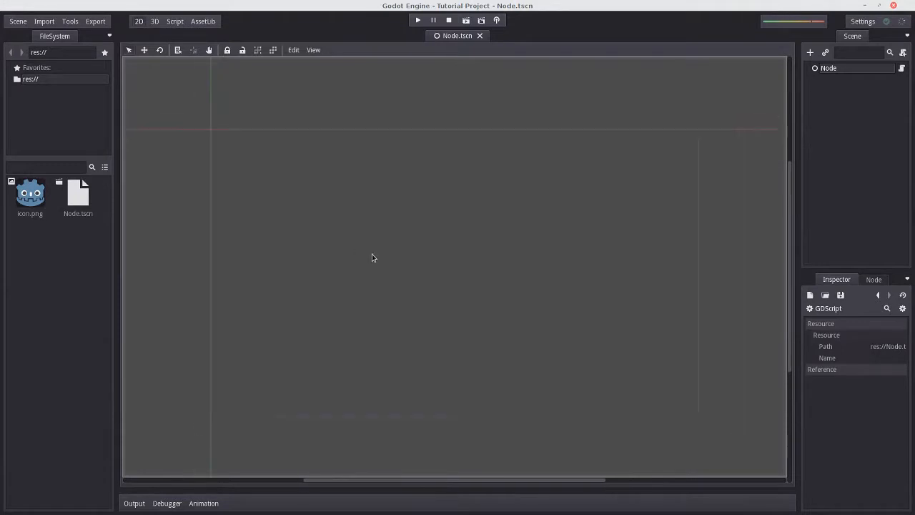
mouse_move(561, 278)
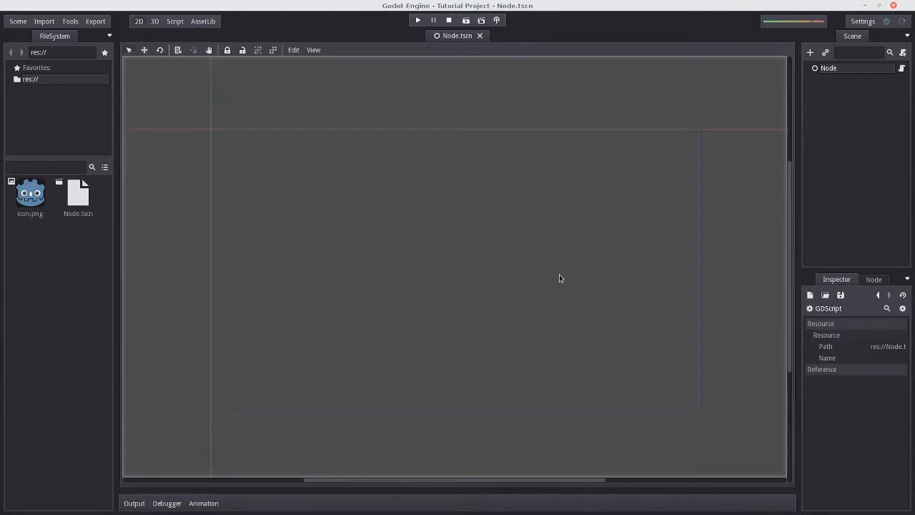
mouse_move(554, 282)
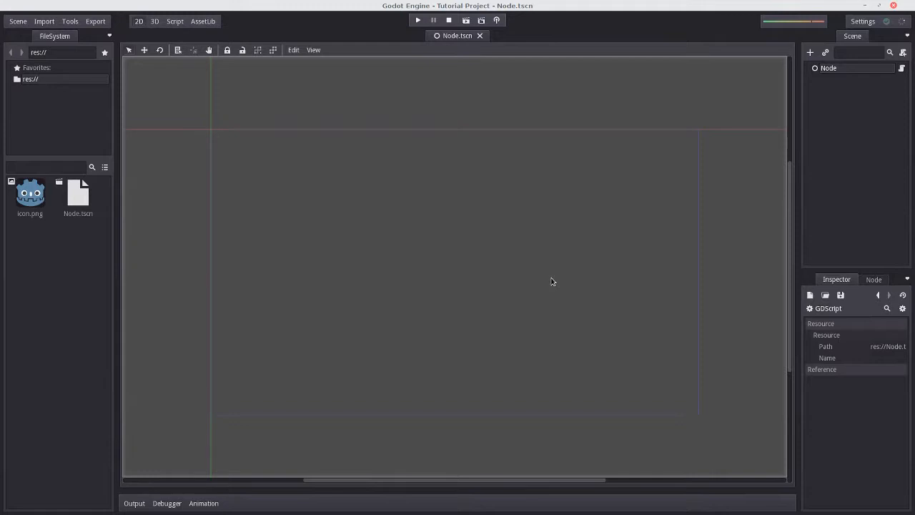
mouse_move(376, 442)
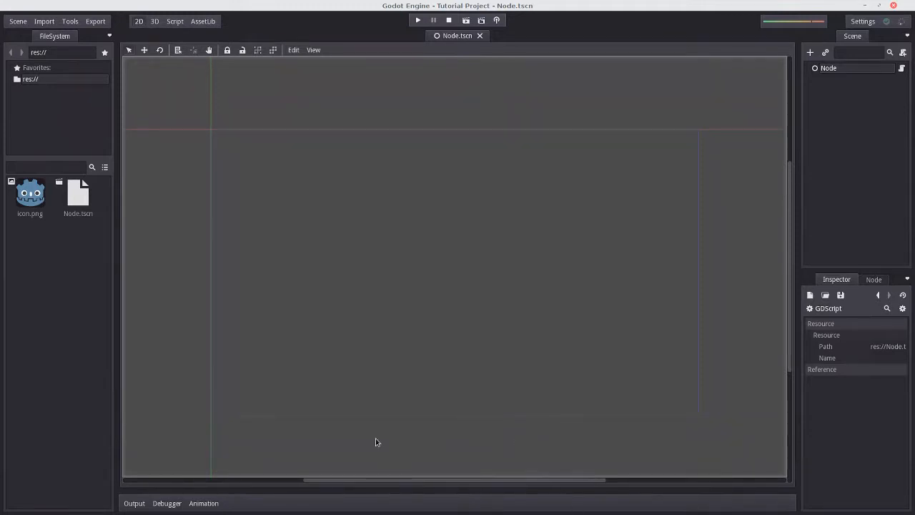